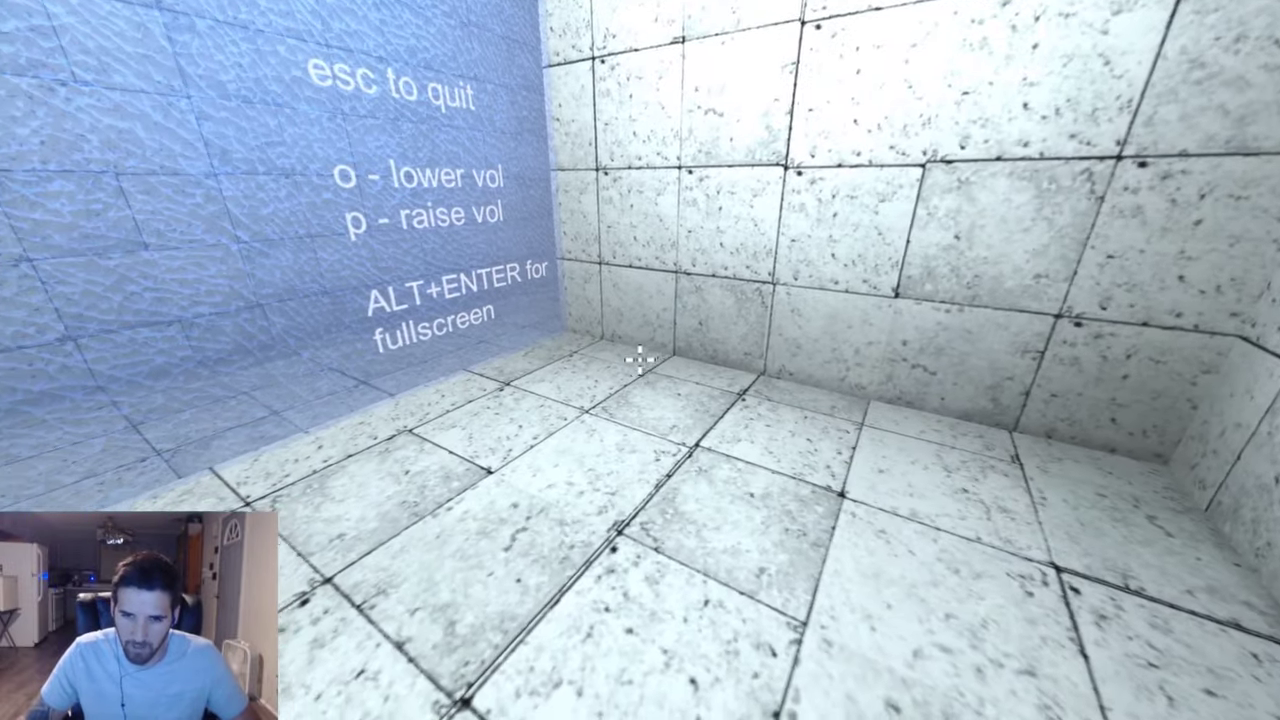
{"action": "mouse_move", "coordinate": [640, 360]}
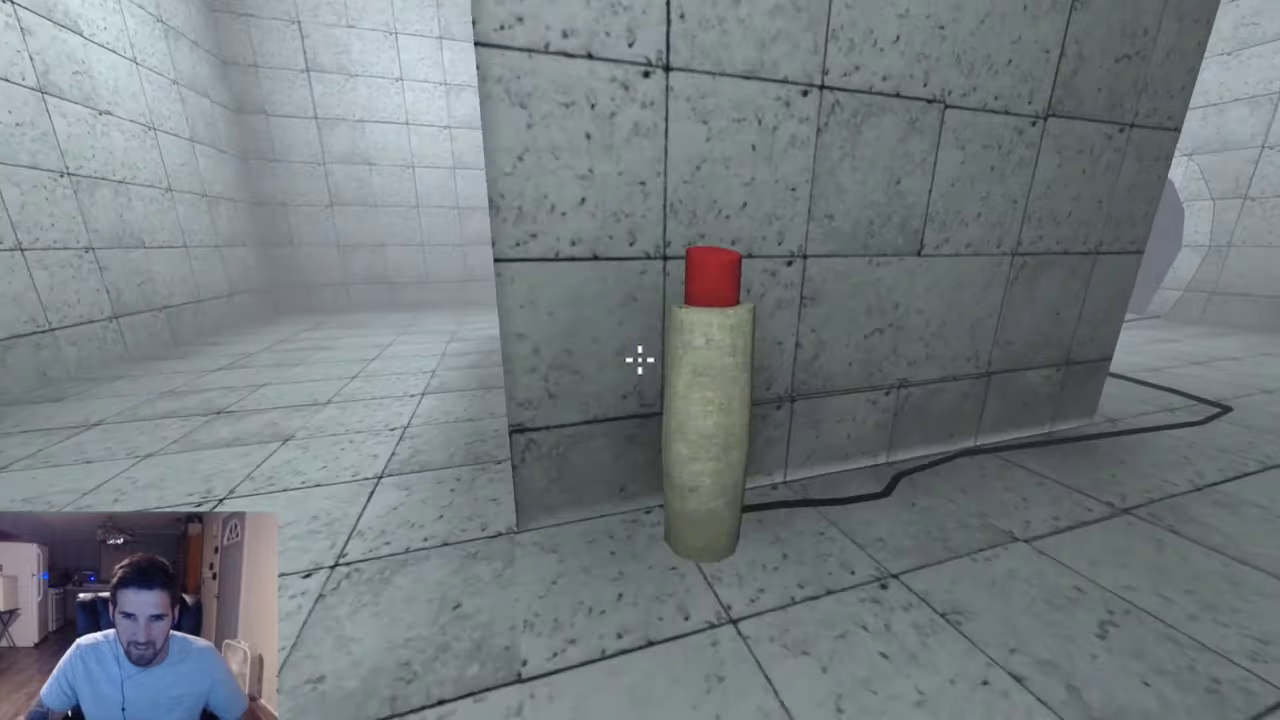
{"action": "mouse_move", "coordinate": [640, 360]}
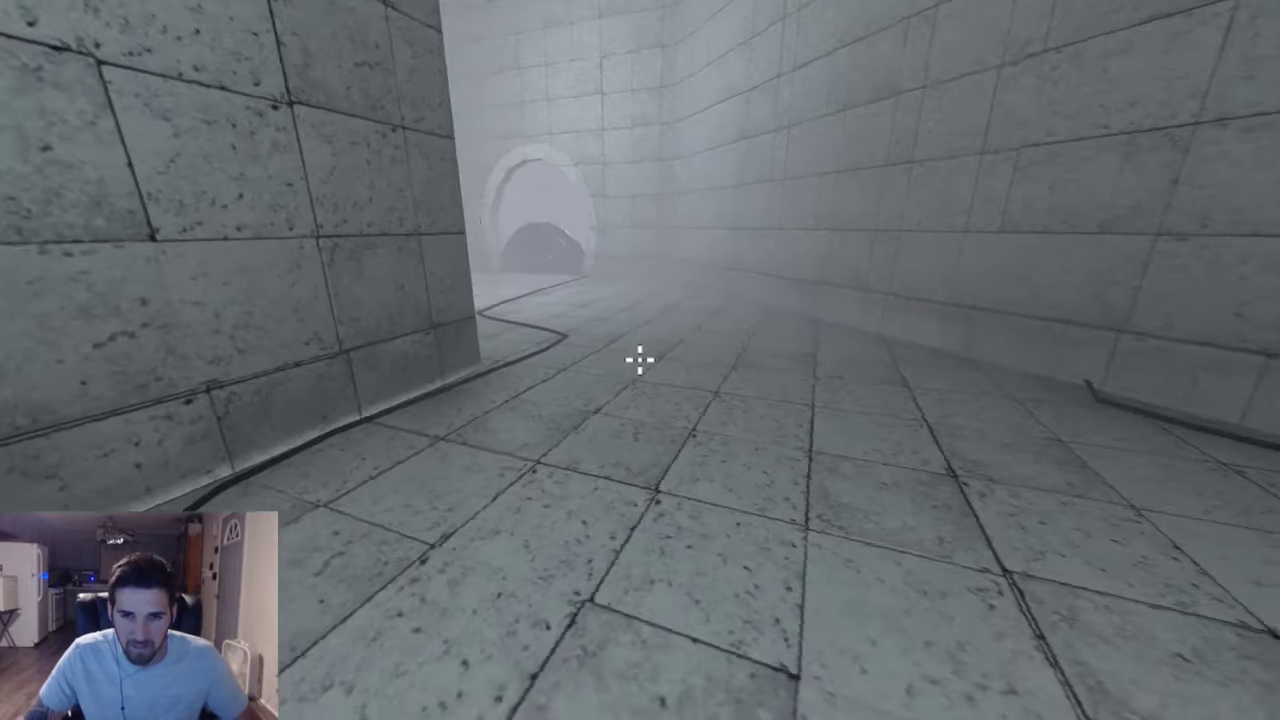
- Move into Die or Kill for each dilemma until the Game Over verdict appears
{"action": "key", "text": "w"}
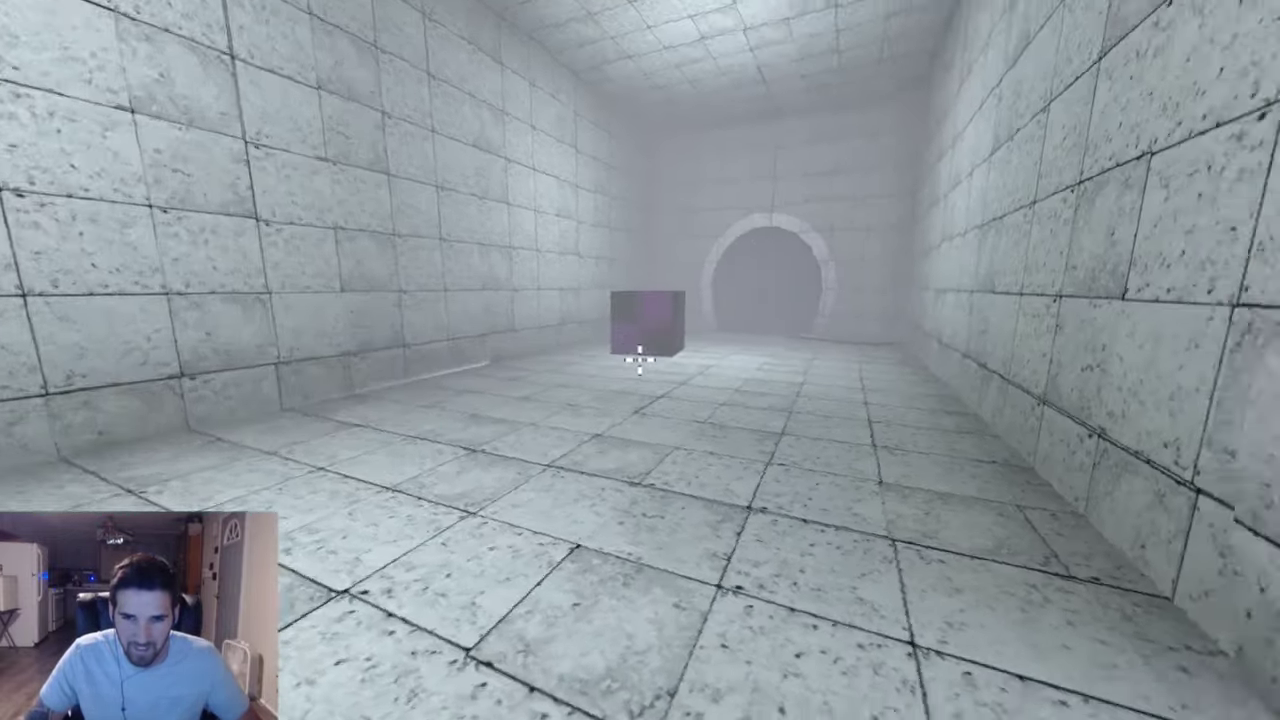
{"action": "key", "text": "w"}
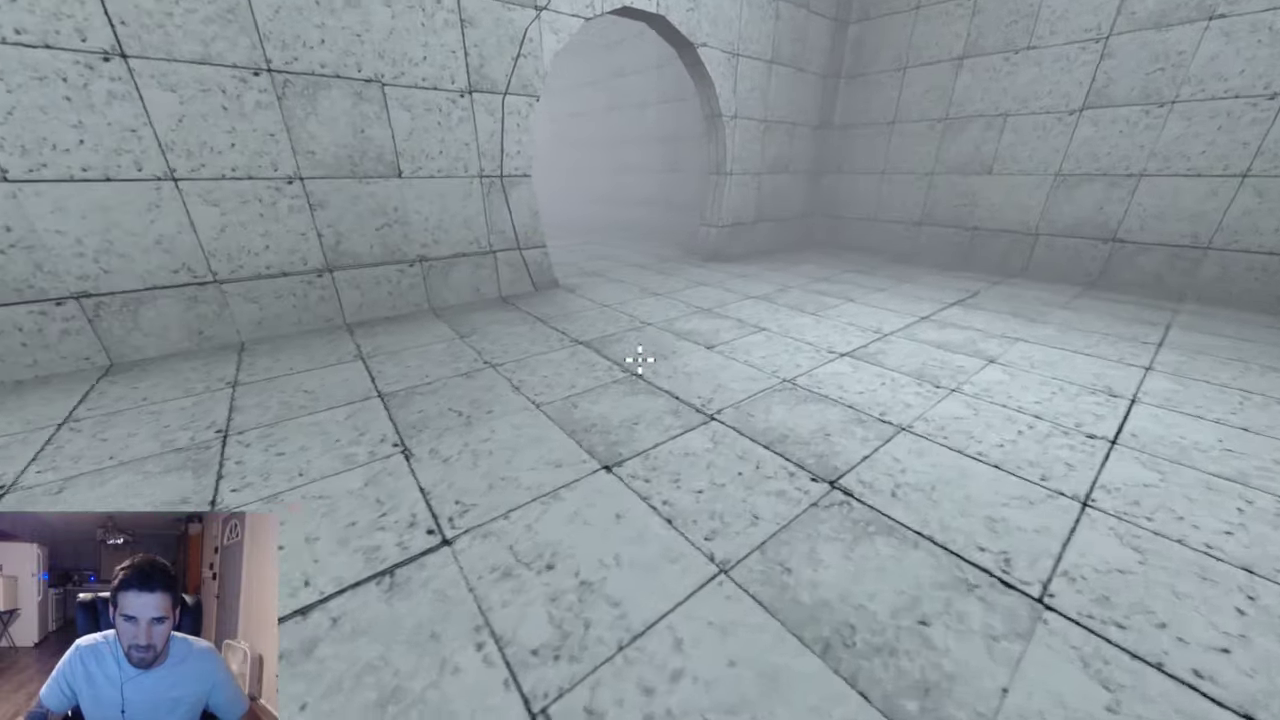
{"action": "mouse_move", "coordinate": [640, 360]}
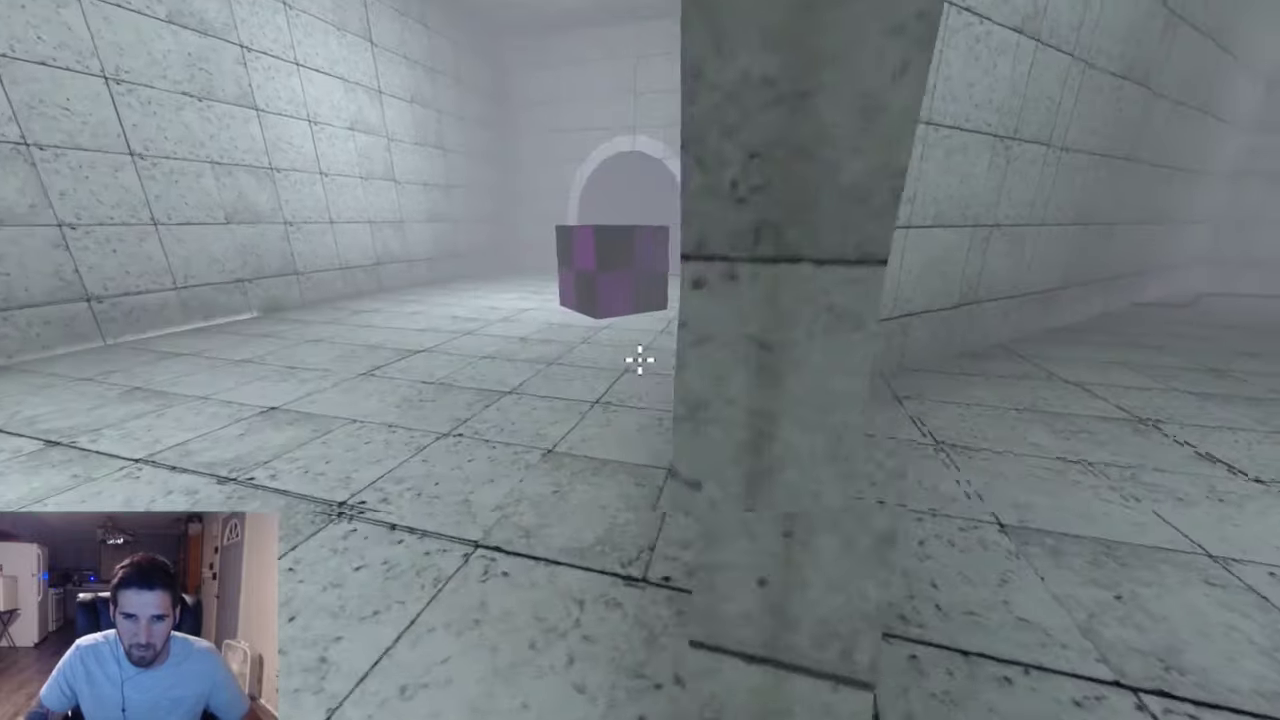
{"action": "mouse_move", "coordinate": [640, 360]}
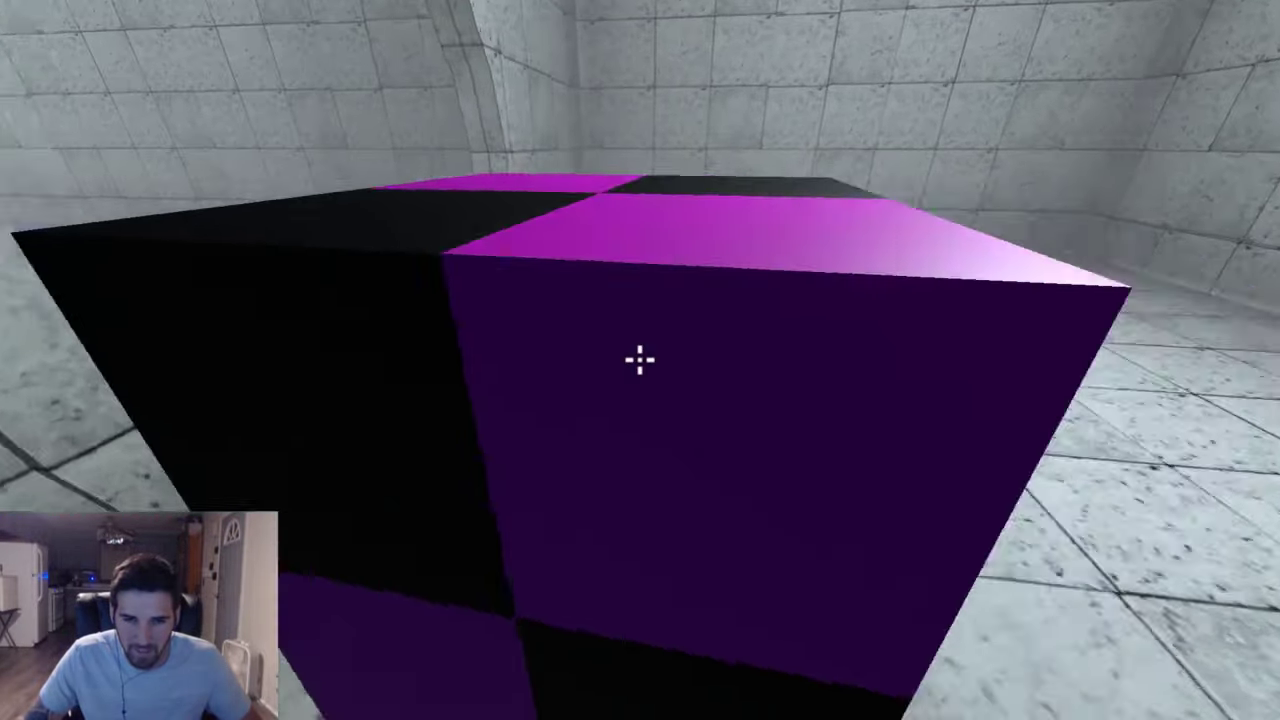
{"action": "mouse_move", "coordinate": [640, 360]}
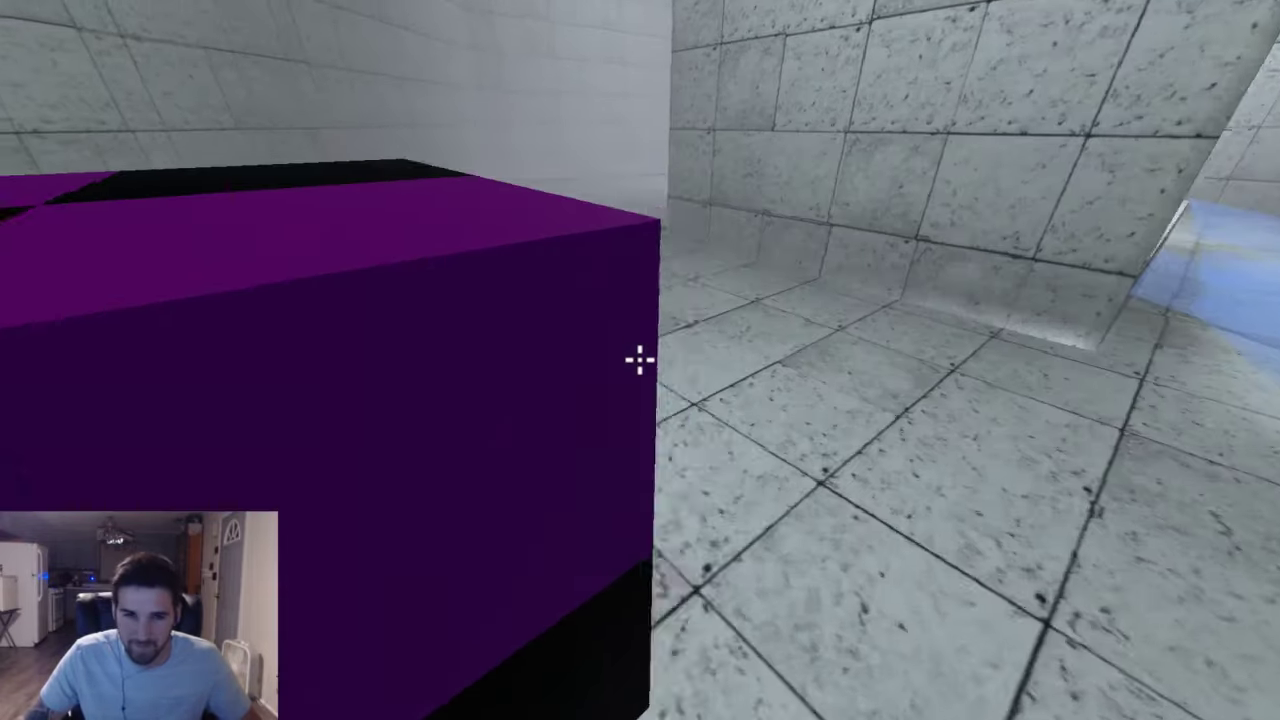
{"action": "mouse_move", "coordinate": [640, 360]}
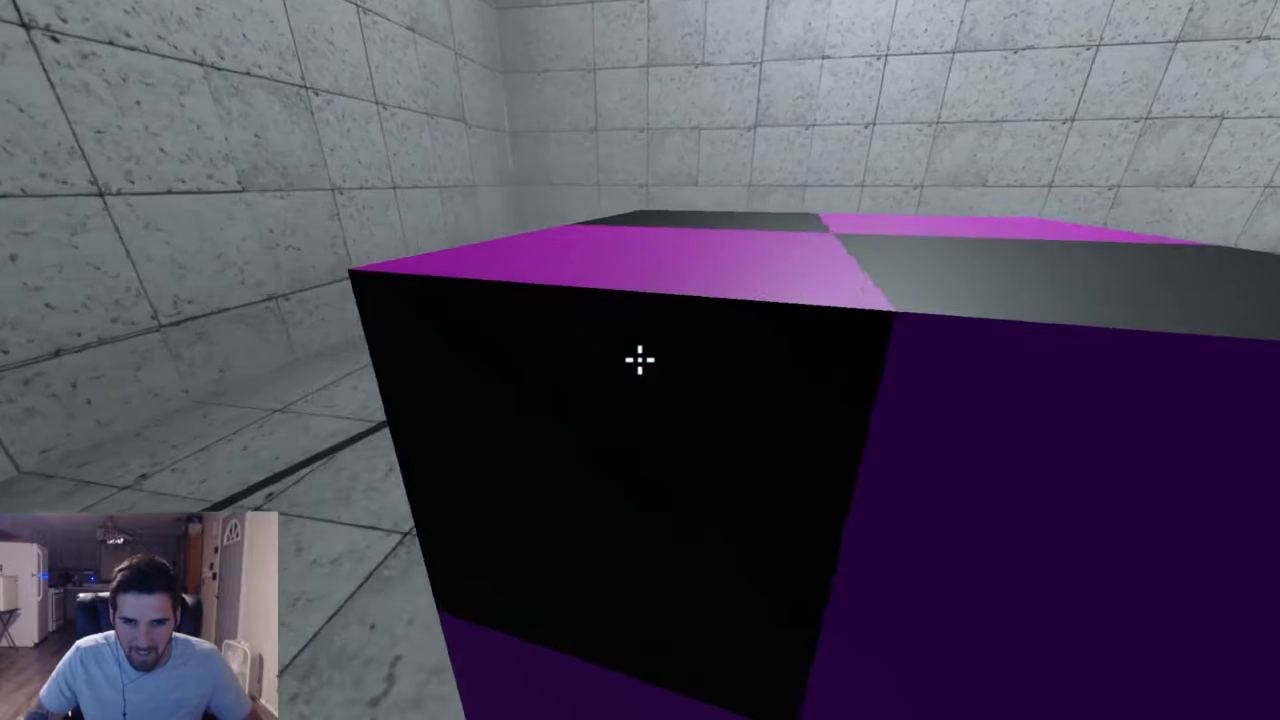
{"action": "mouse_move", "coordinate": [640, 360]}
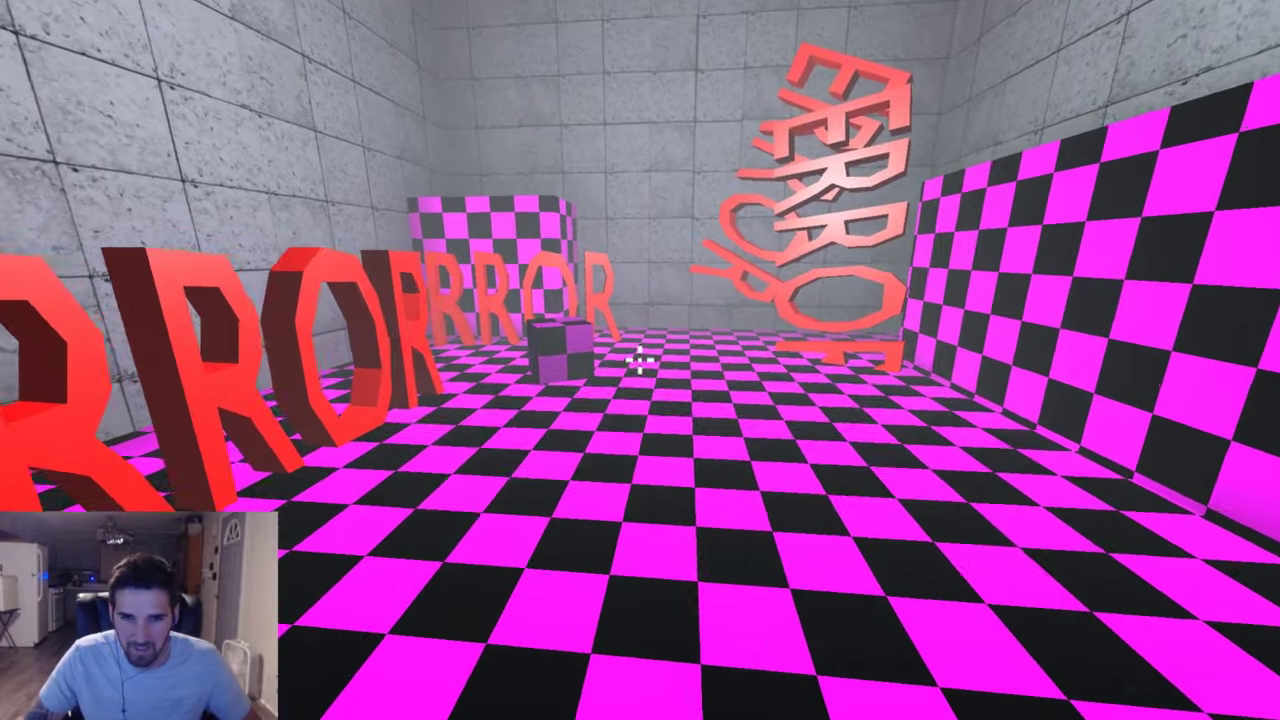
{"action": "mouse_move", "coordinate": [640, 360]}
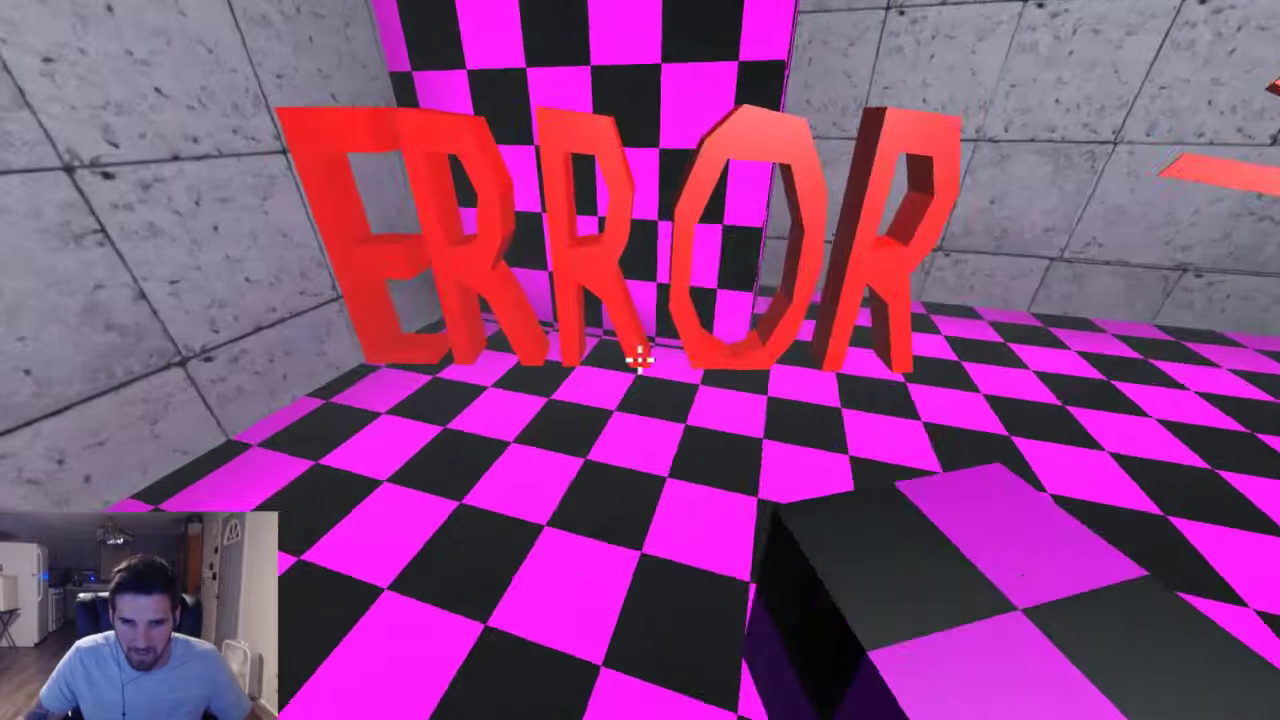
{"action": "mouse_move", "coordinate": [640, 360]}
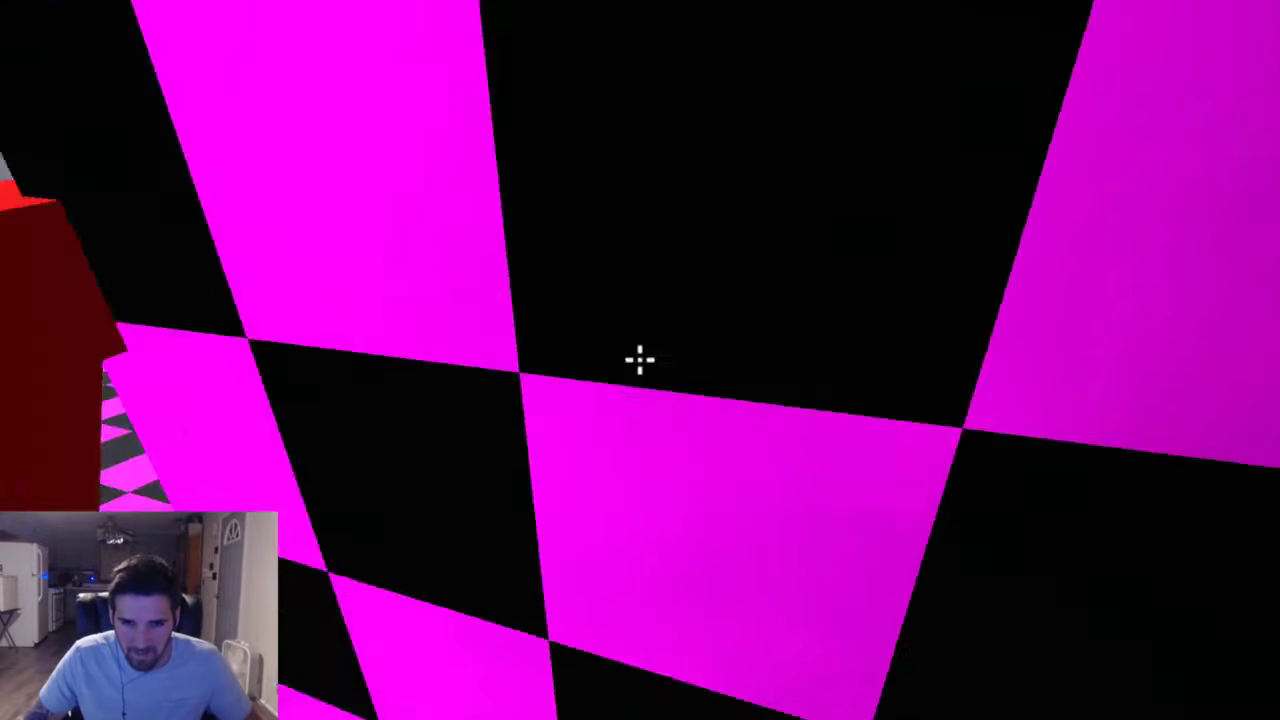
{"action": "mouse_move", "coordinate": [640, 360]}
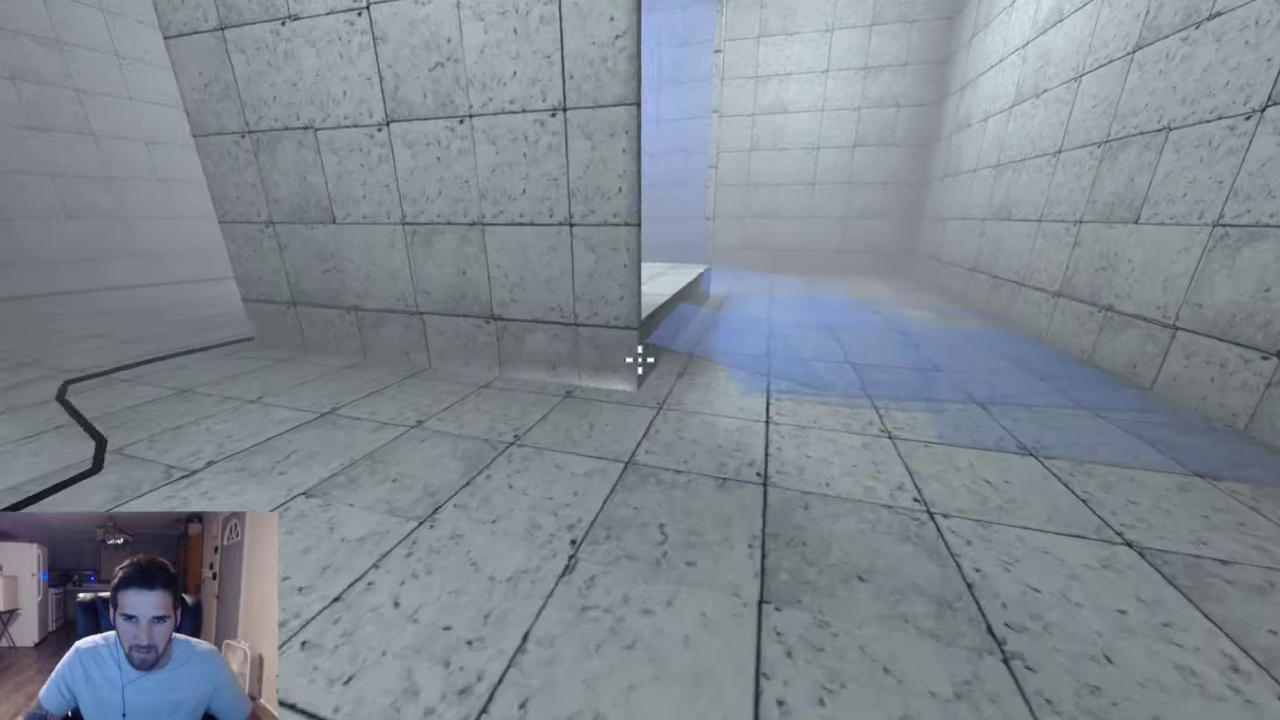
{"action": "mouse_move", "coordinate": [640, 360]}
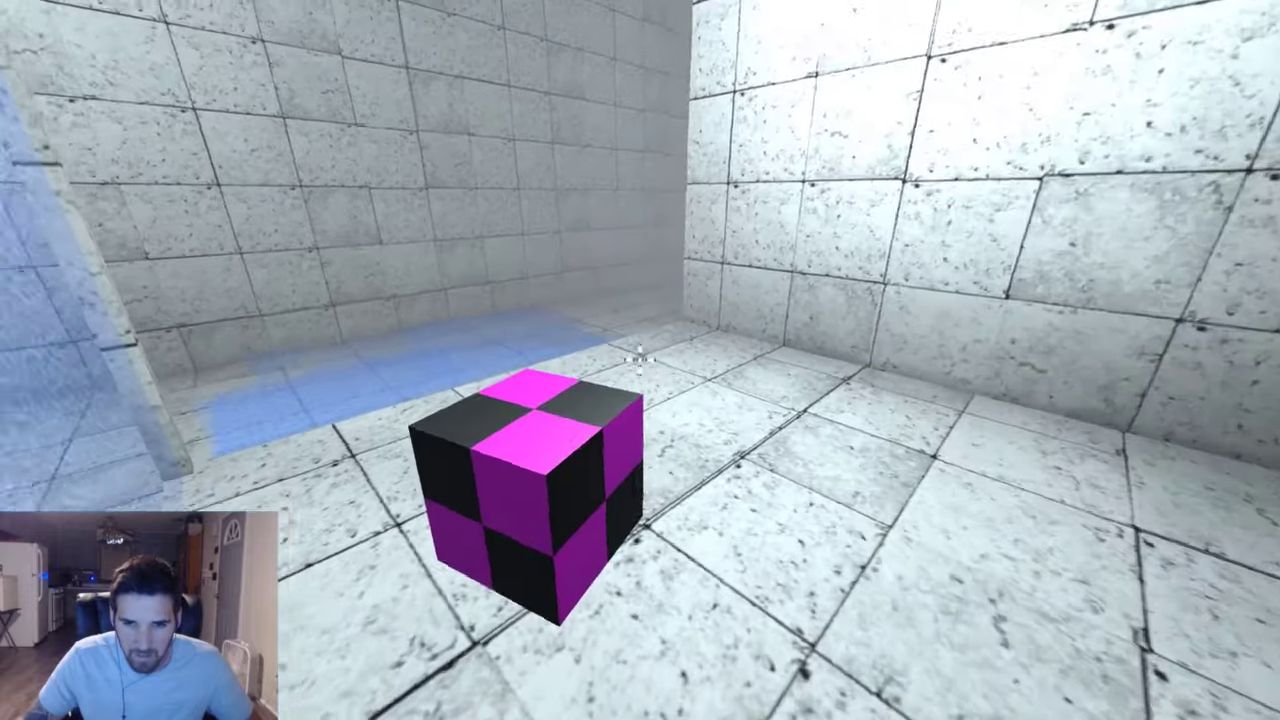
{"action": "mouse_move", "coordinate": [640, 360]}
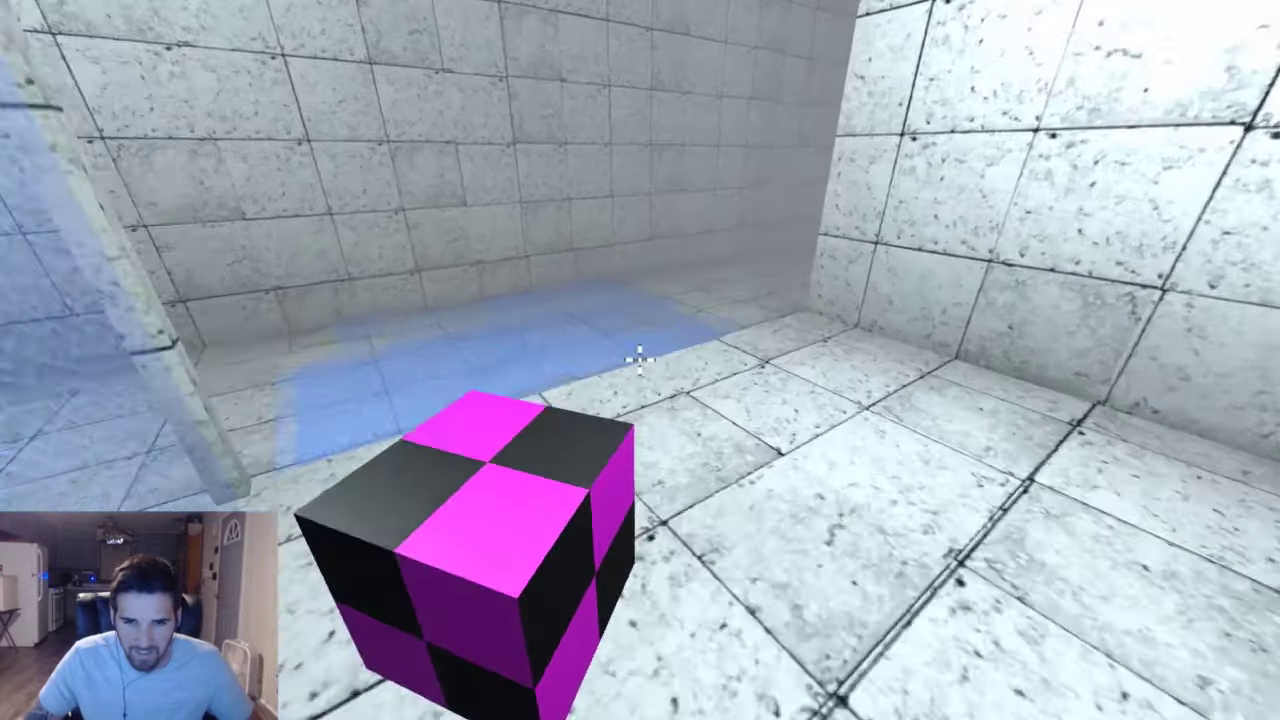
{"action": "mouse_move", "coordinate": [640, 360]}
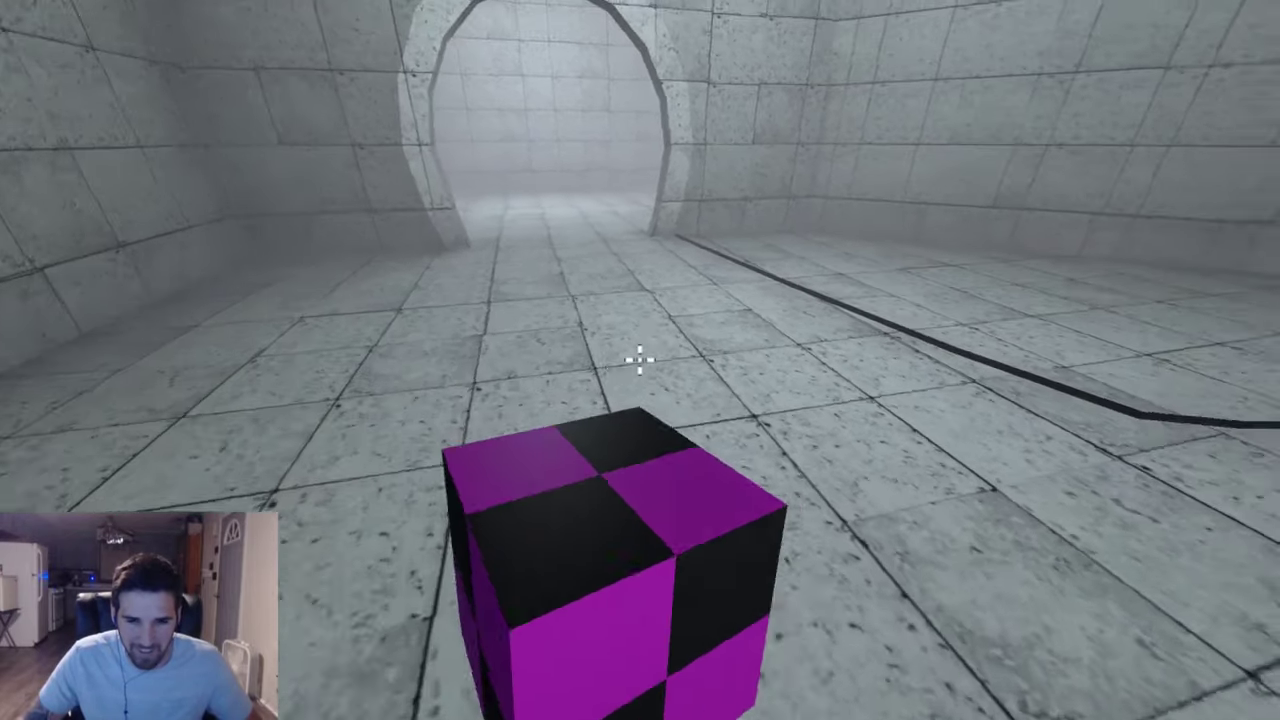
{"action": "mouse_move", "coordinate": [640, 360]}
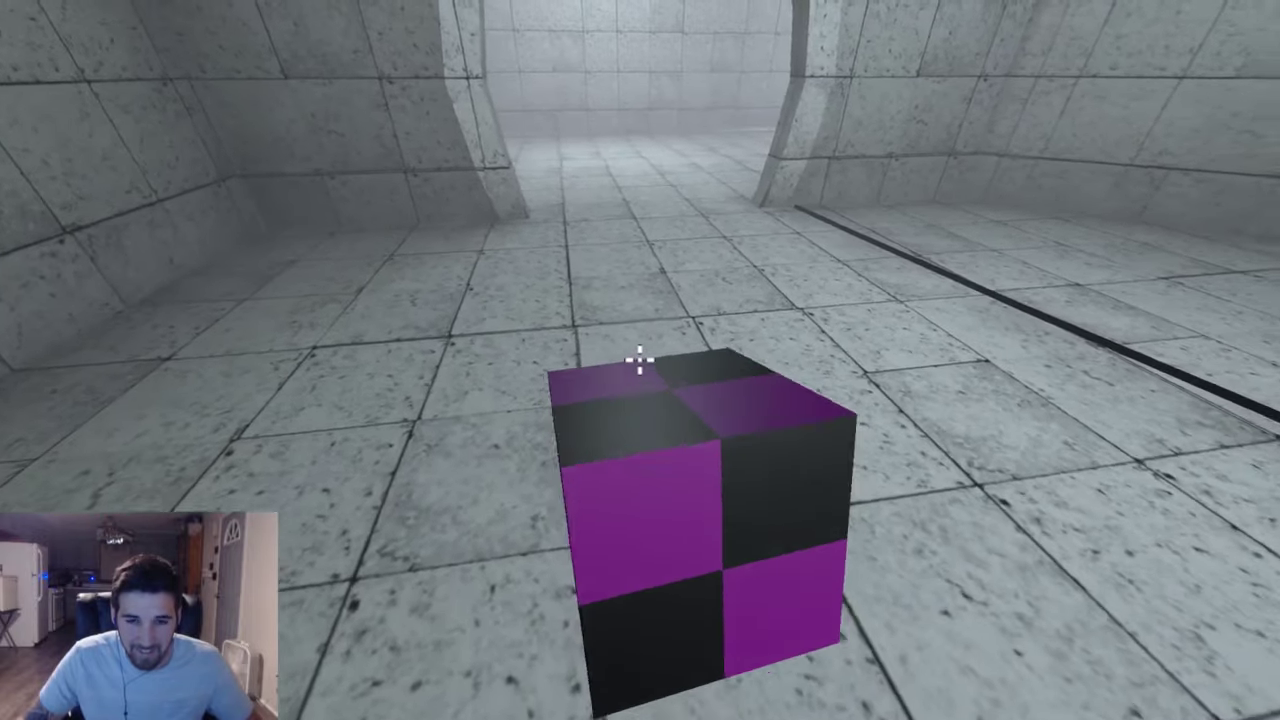
{"action": "mouse_move", "coordinate": [640, 360]}
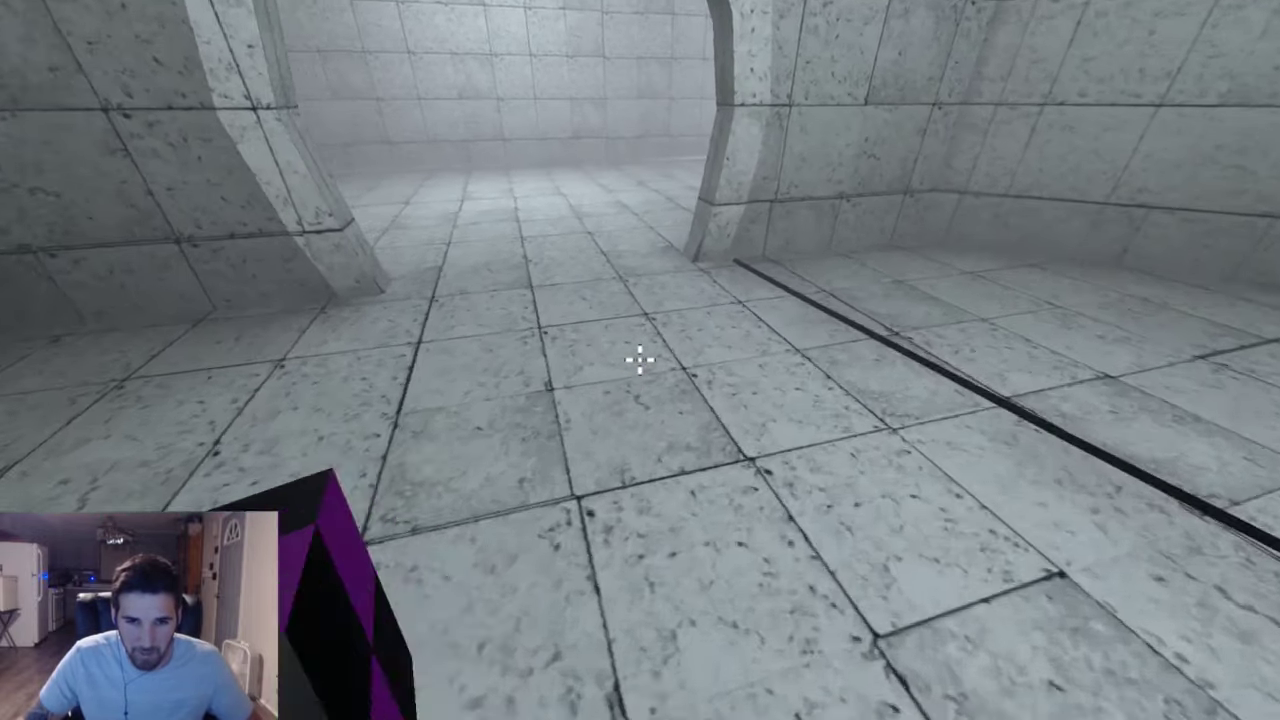
{"action": "mouse_move", "coordinate": [640, 360]}
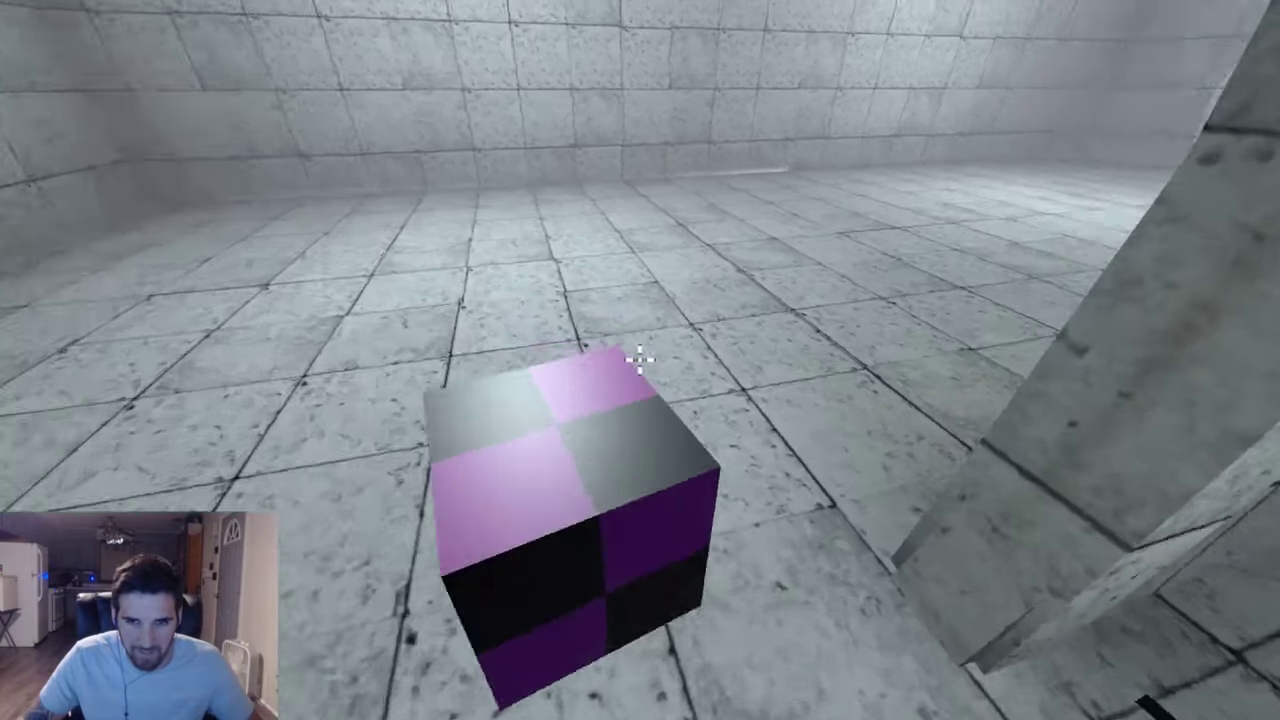
{"action": "mouse_move", "coordinate": [640, 360]}
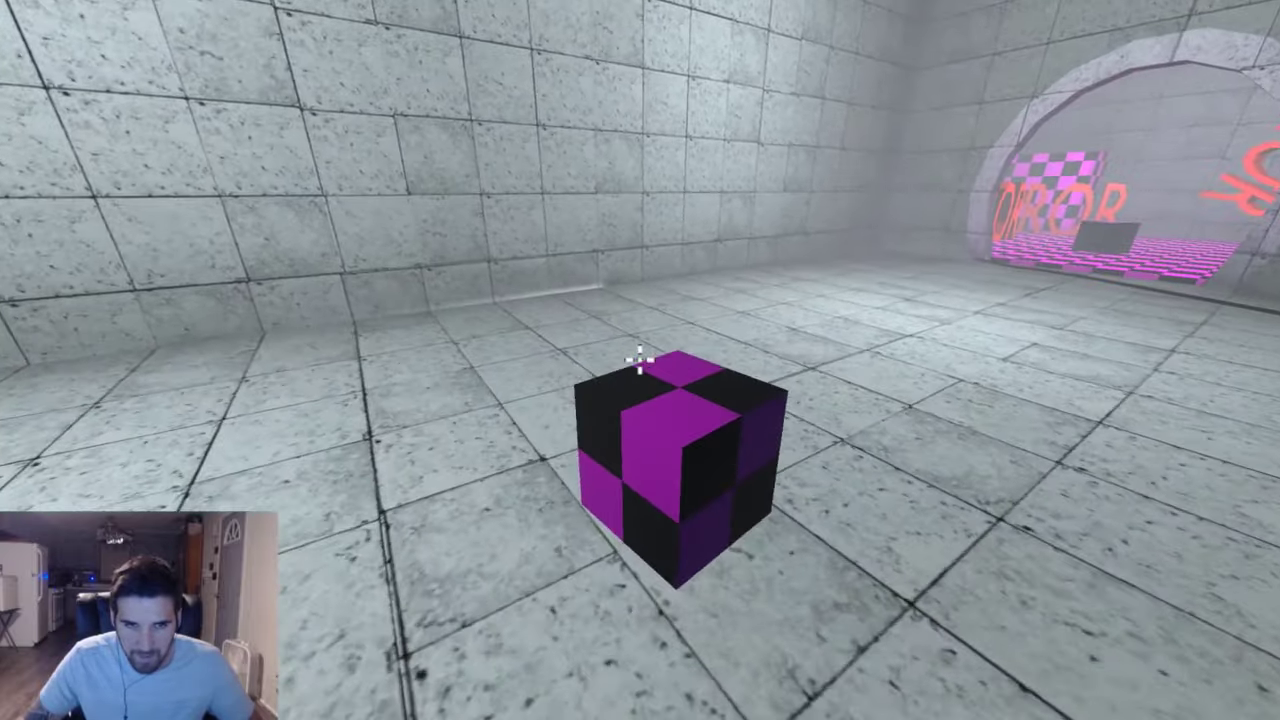
{"action": "mouse_move", "coordinate": [640, 360]}
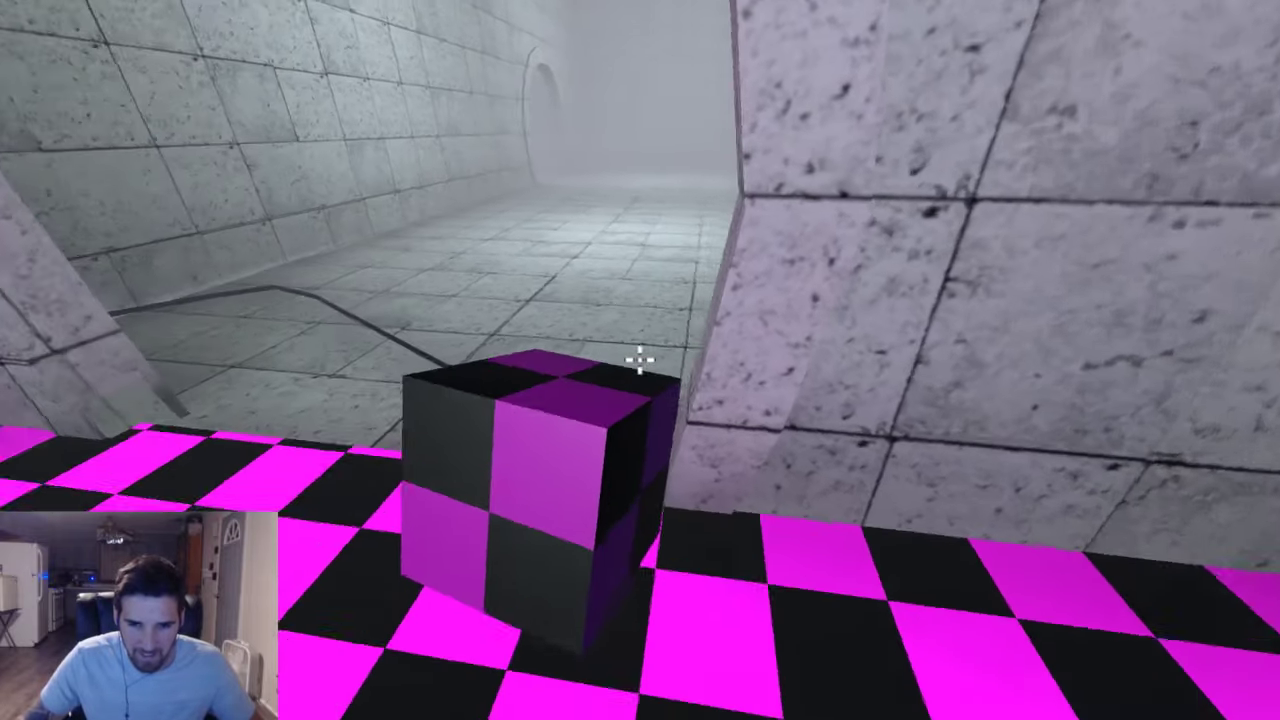
{"action": "mouse_move", "coordinate": [640, 360]}
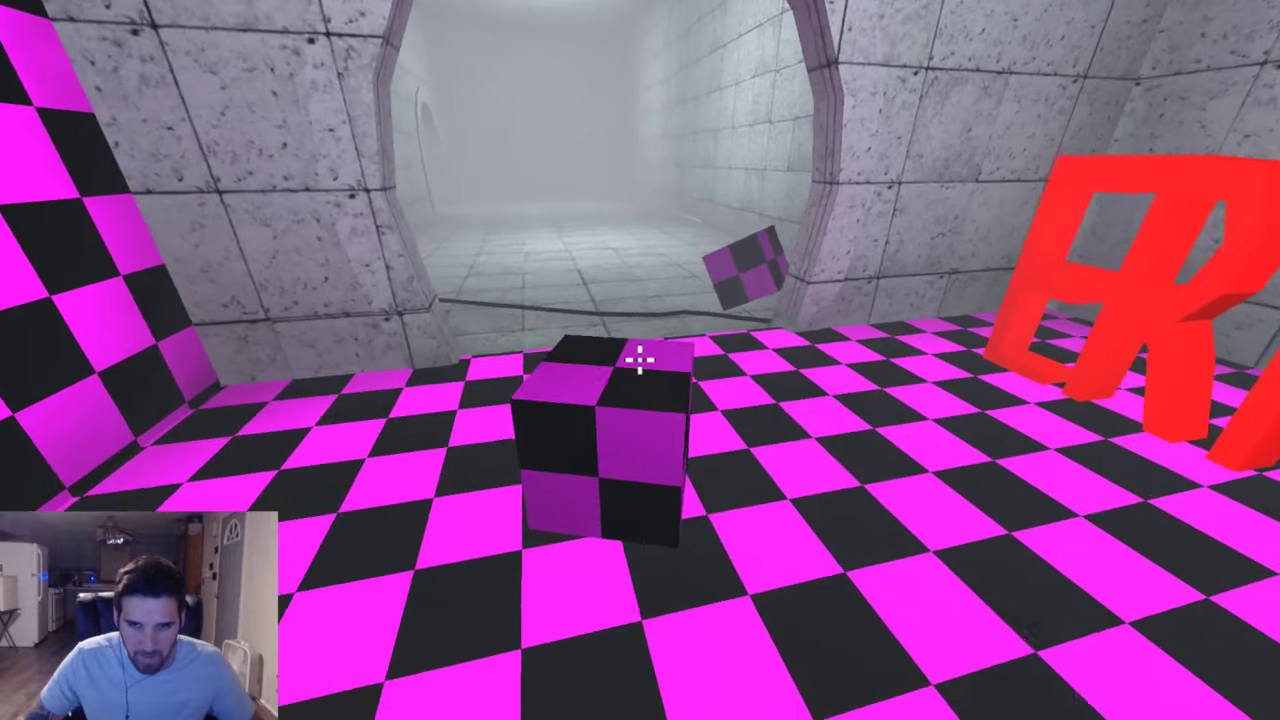
{"action": "mouse_move", "coordinate": [640, 360]}
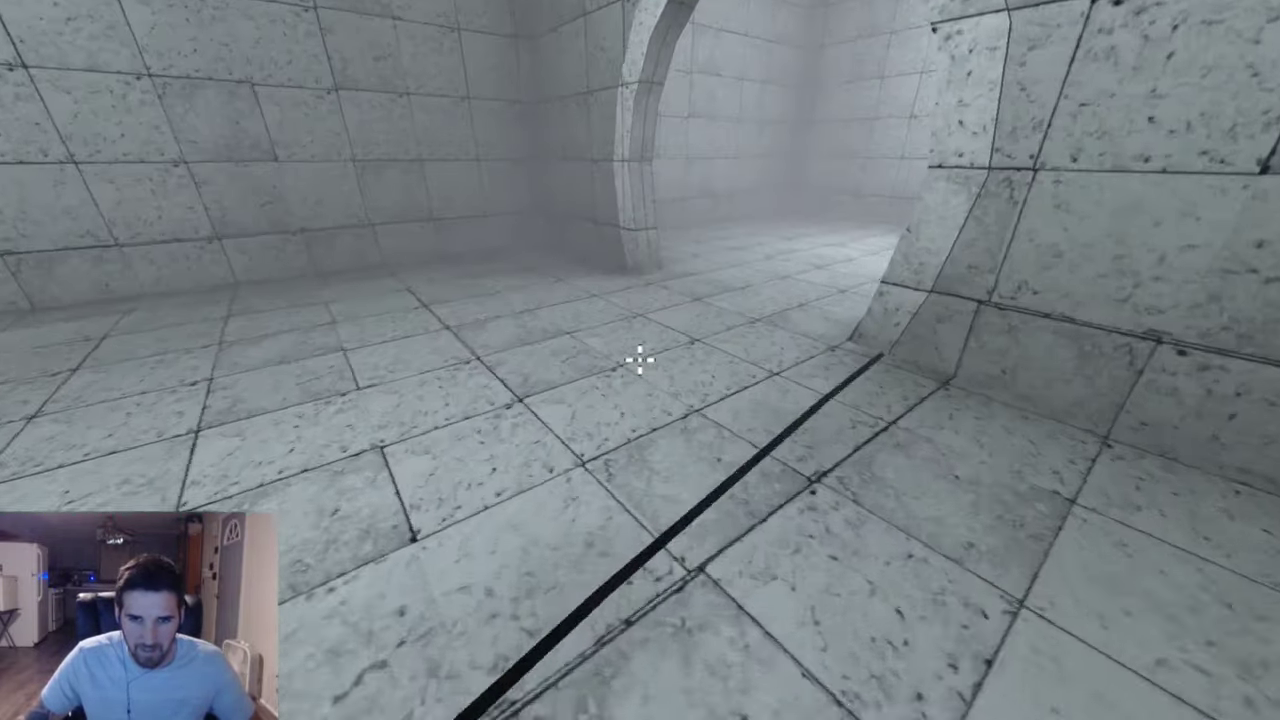
{"action": "mouse_move", "coordinate": [640, 360]}
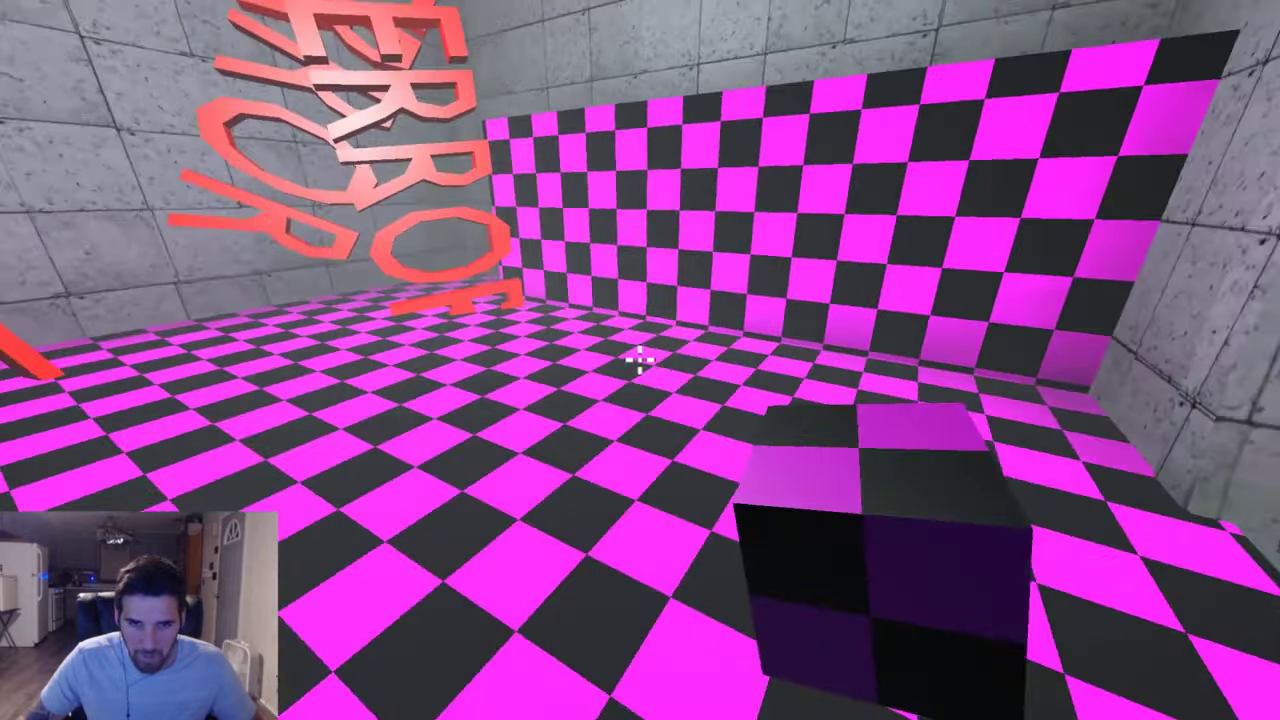
{"action": "mouse_move", "coordinate": [640, 360]}
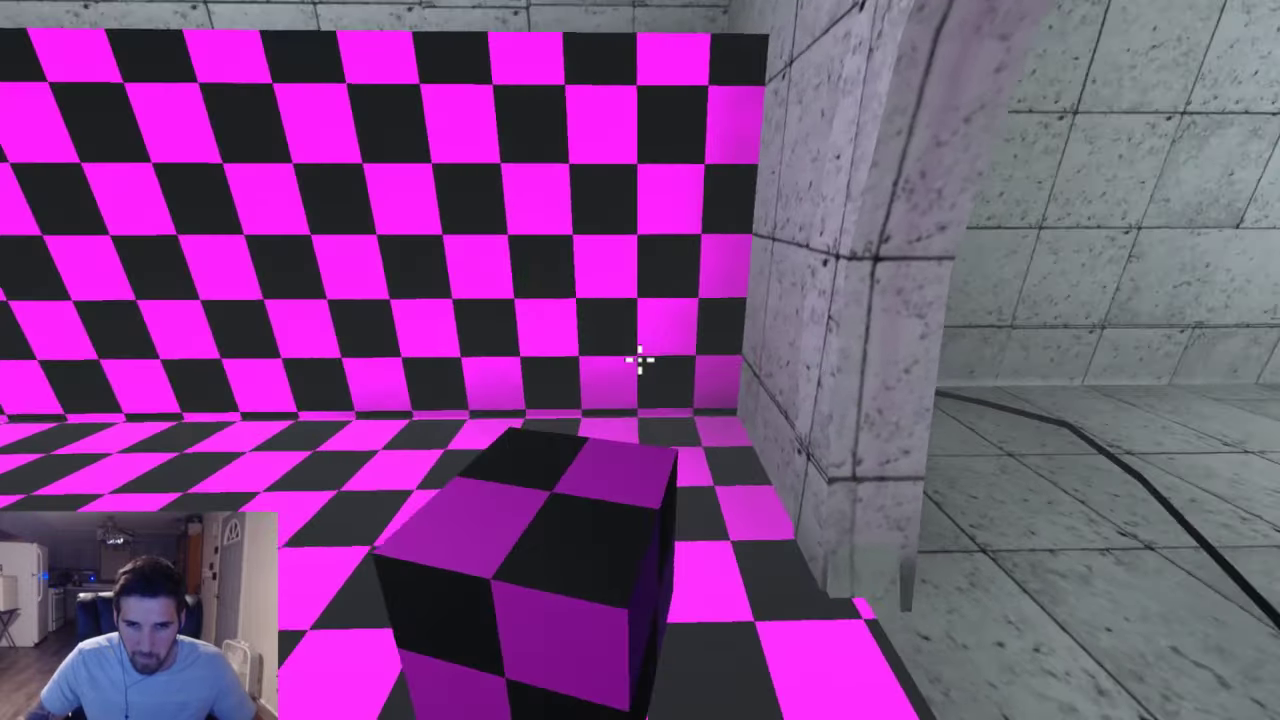
{"action": "mouse_move", "coordinate": [640, 360]}
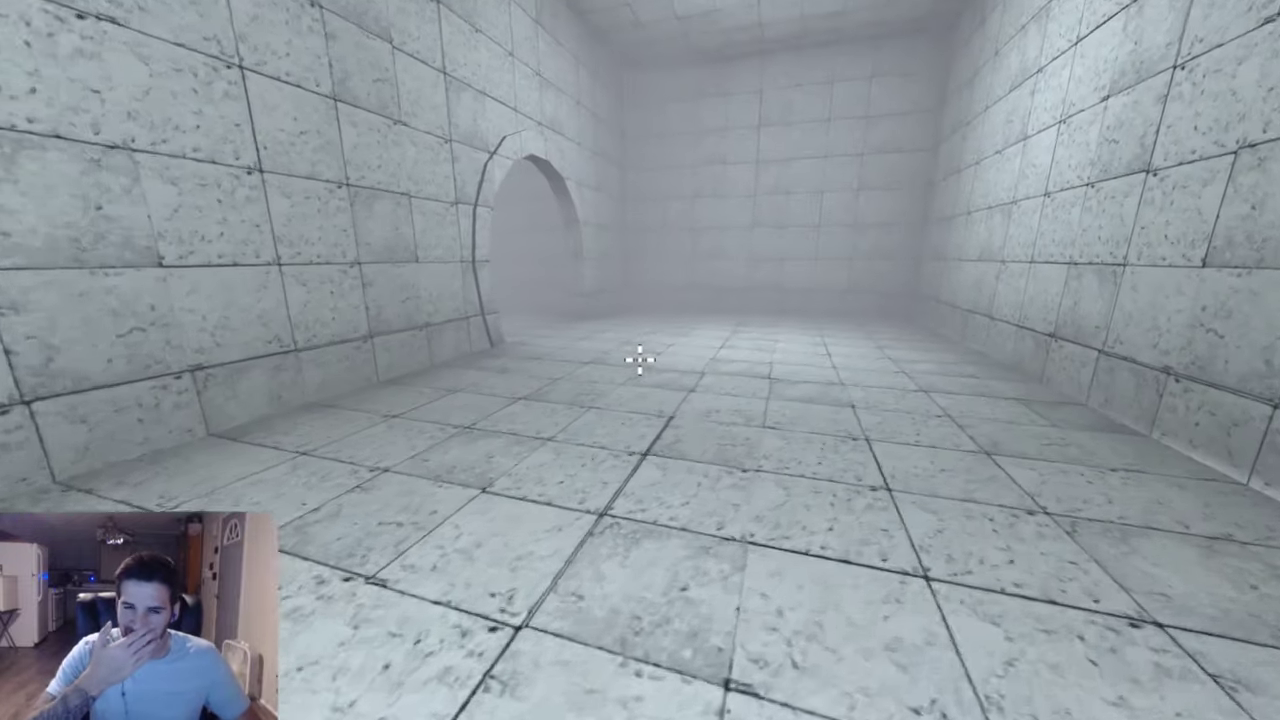
{"action": "key", "text": "w"}
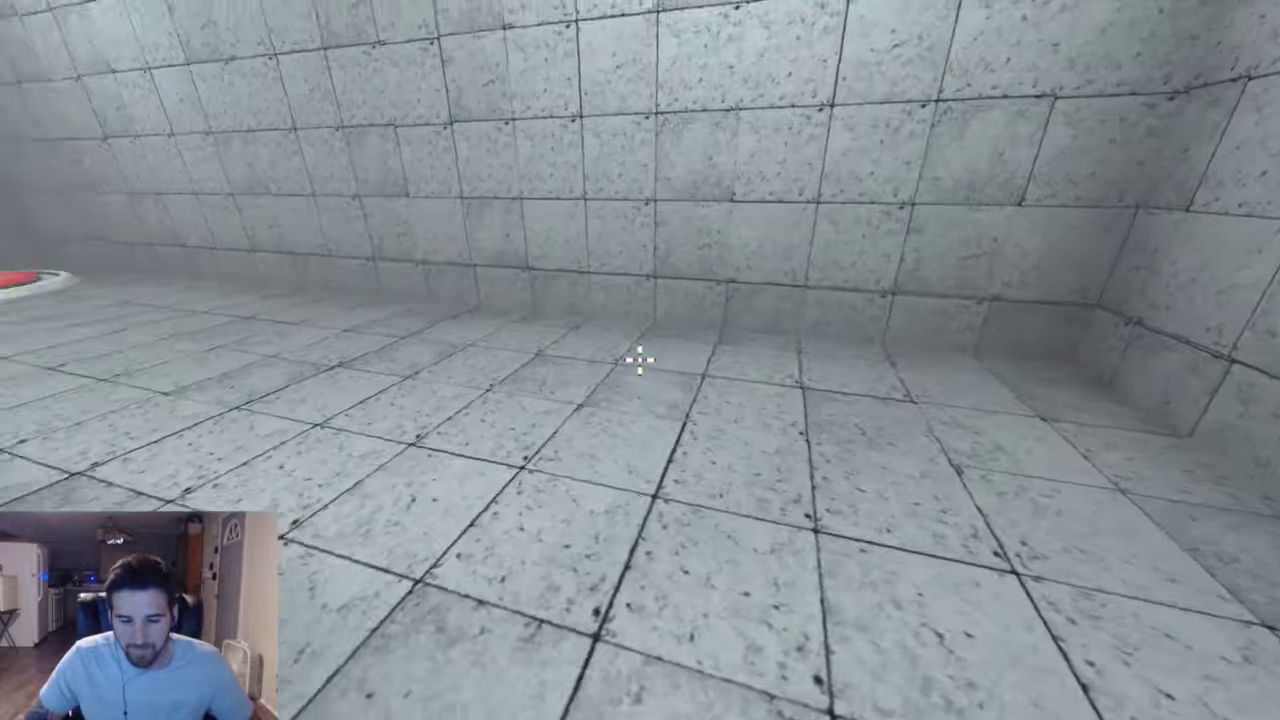
{"action": "mouse_move", "coordinate": [640, 360]}
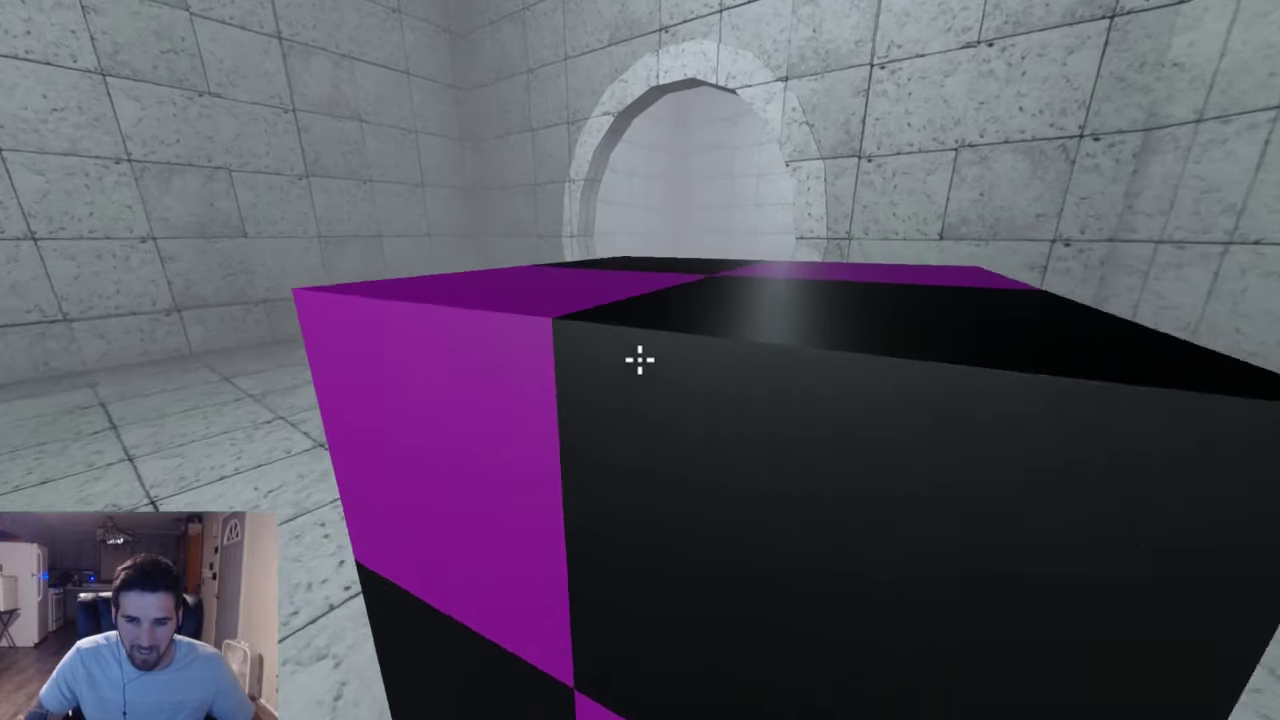
{"action": "mouse_move", "coordinate": [640, 360]}
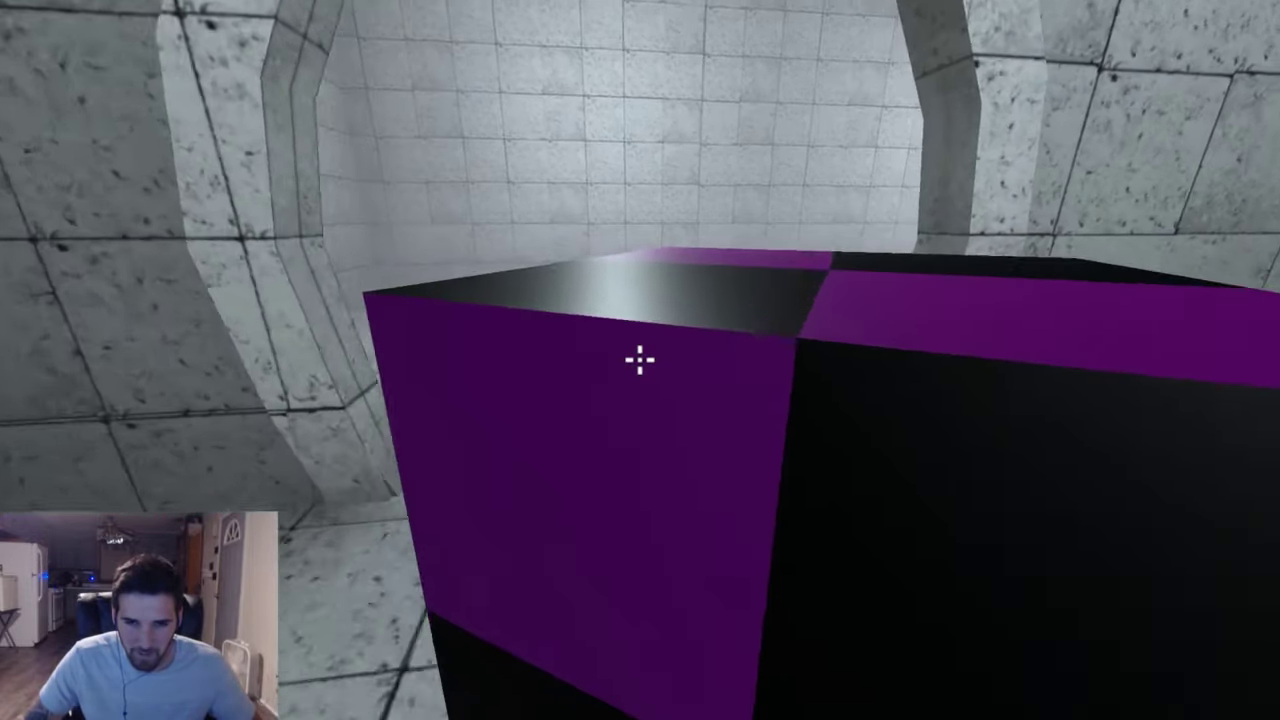
{"action": "mouse_move", "coordinate": [640, 360]}
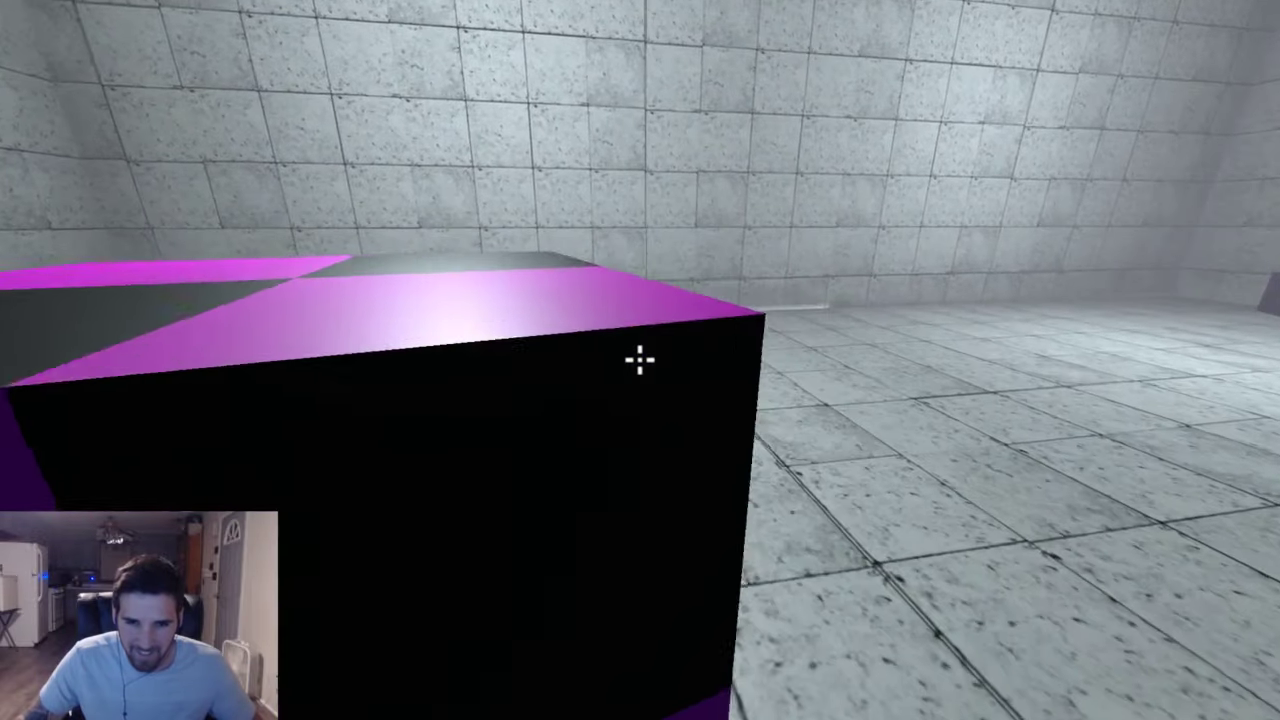
{"action": "mouse_move", "coordinate": [640, 360]}
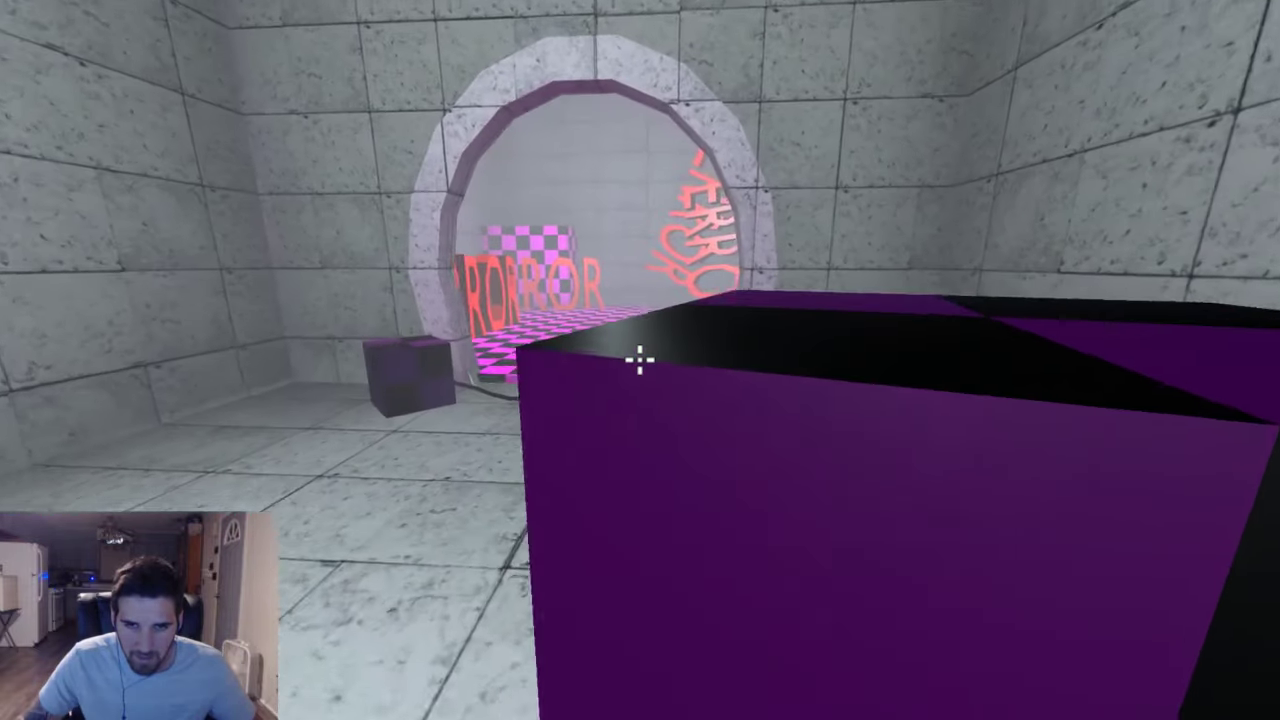
{"action": "mouse_move", "coordinate": [640, 360]}
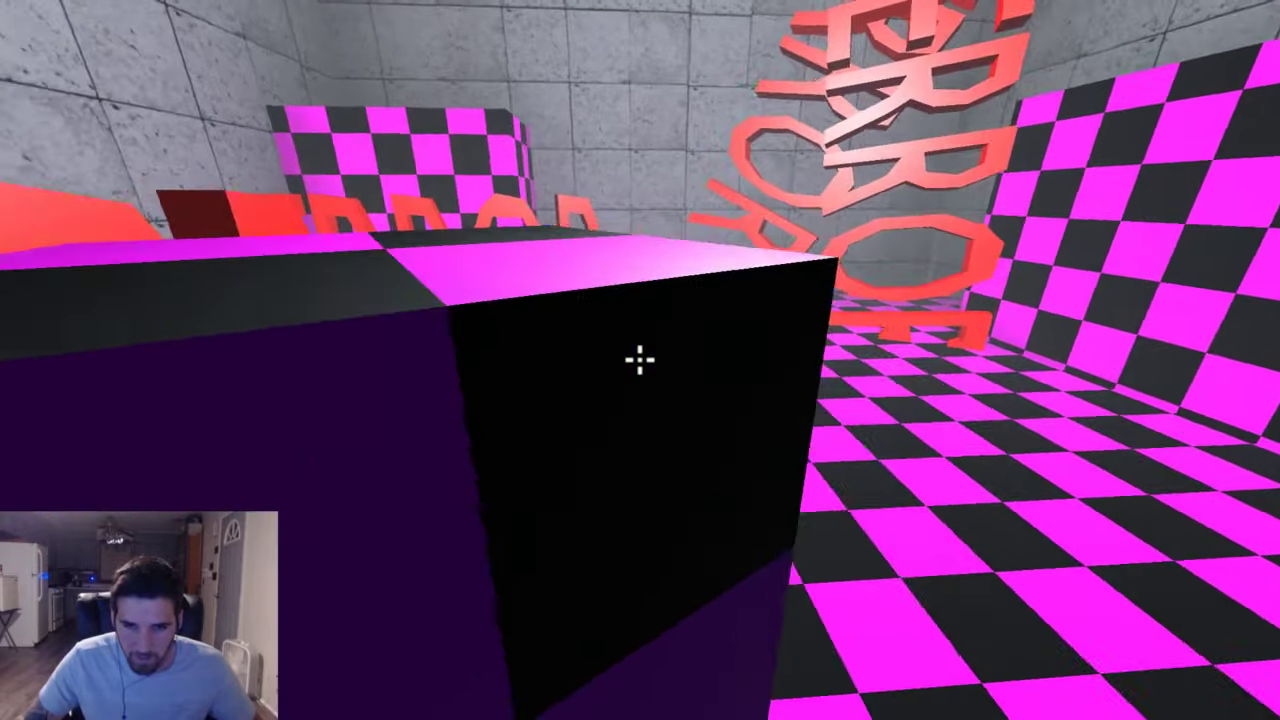
{"action": "mouse_move", "coordinate": [640, 360]}
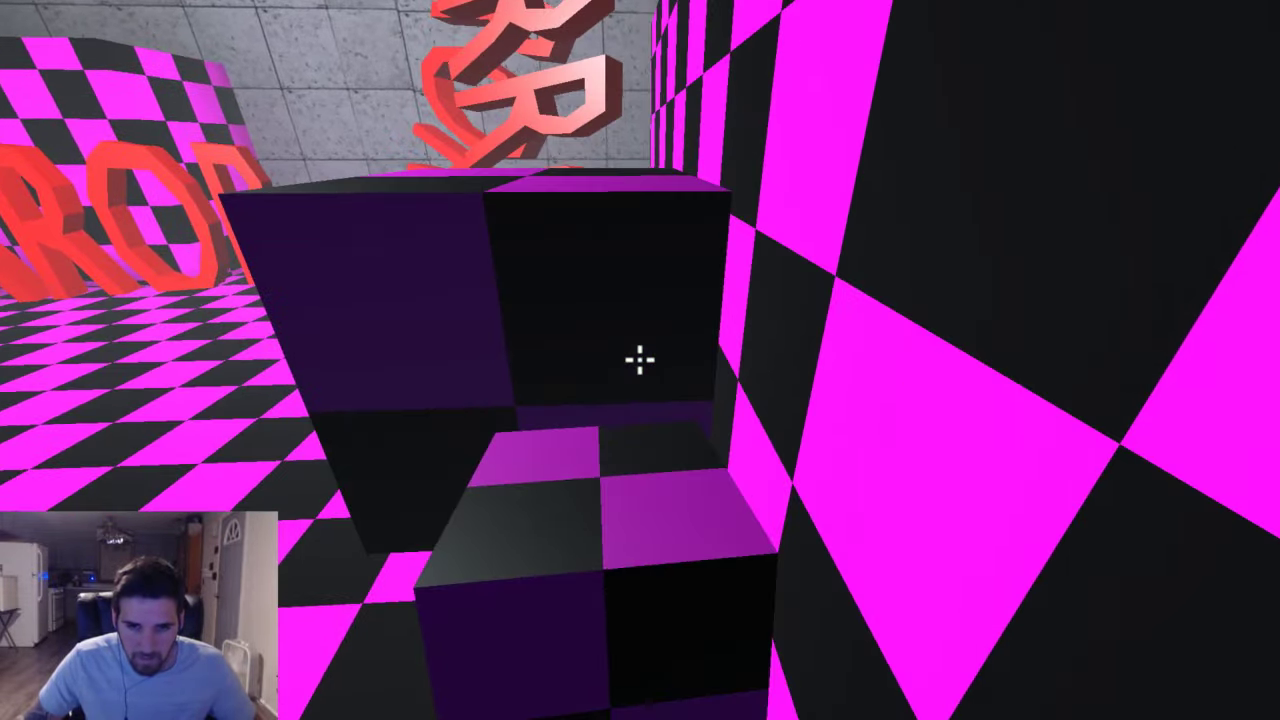
{"action": "mouse_move", "coordinate": [640, 360]}
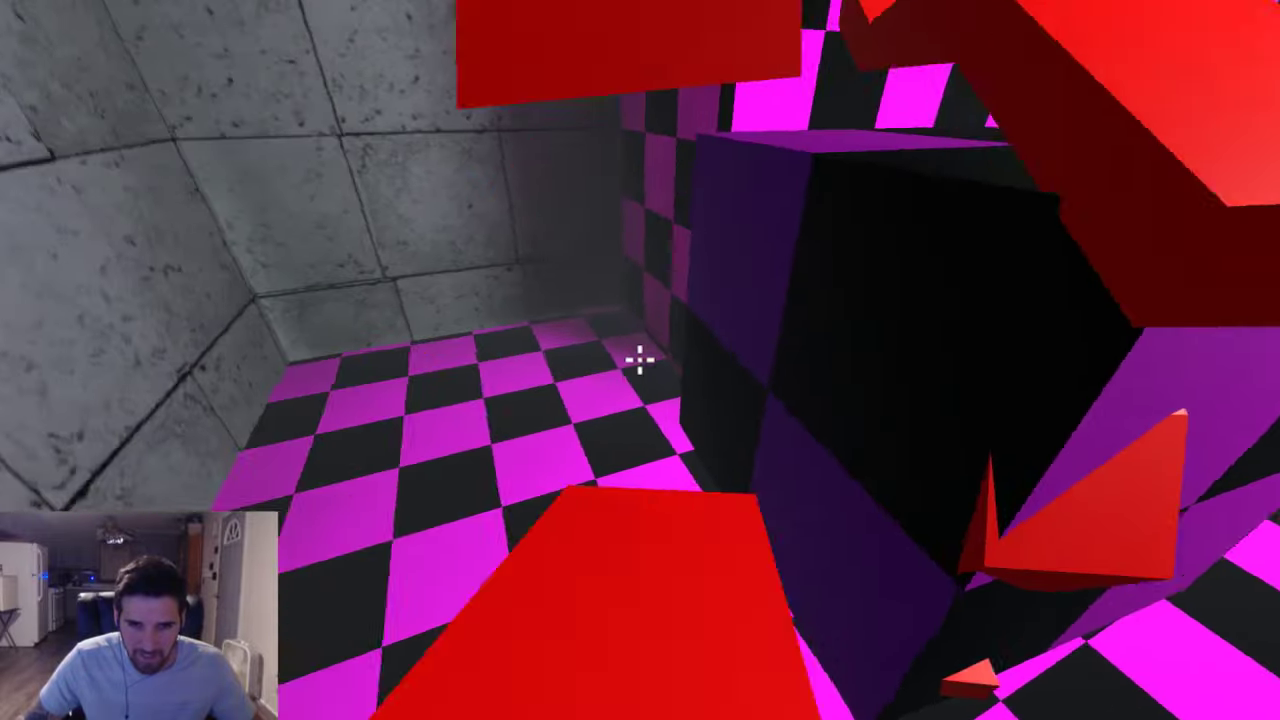
{"action": "mouse_move", "coordinate": [640, 360]}
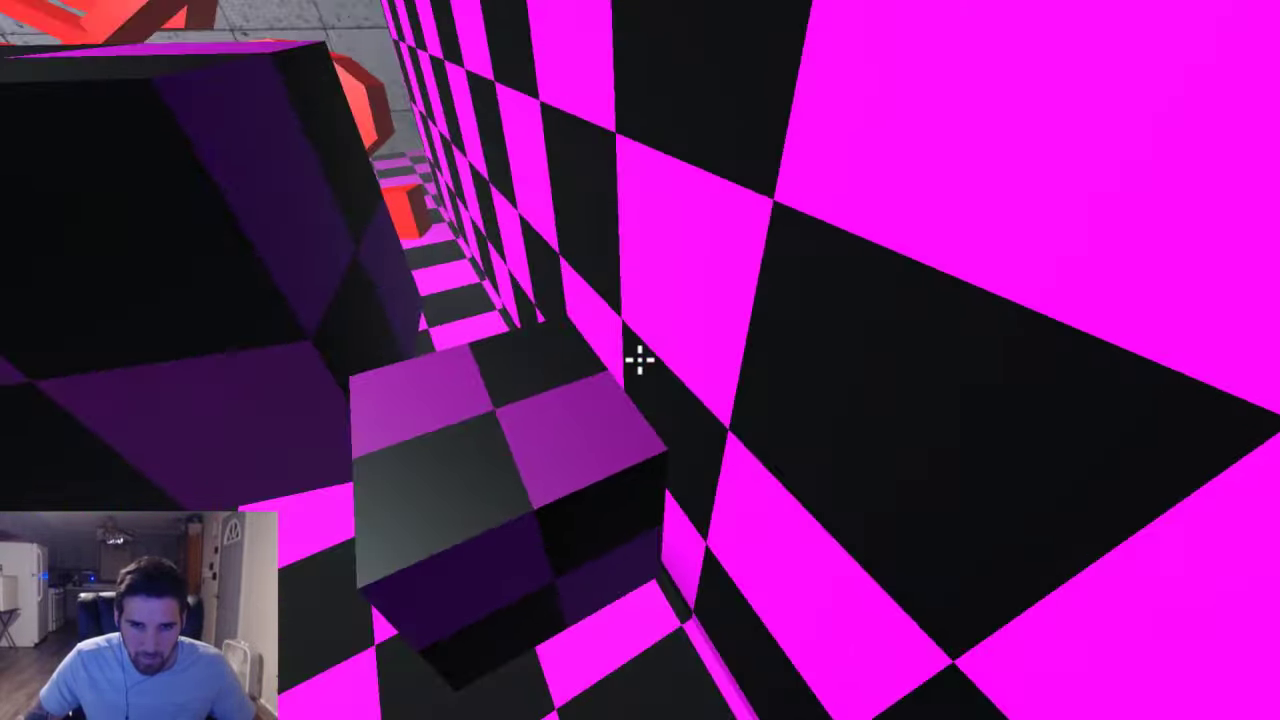
{"action": "mouse_move", "coordinate": [640, 360]}
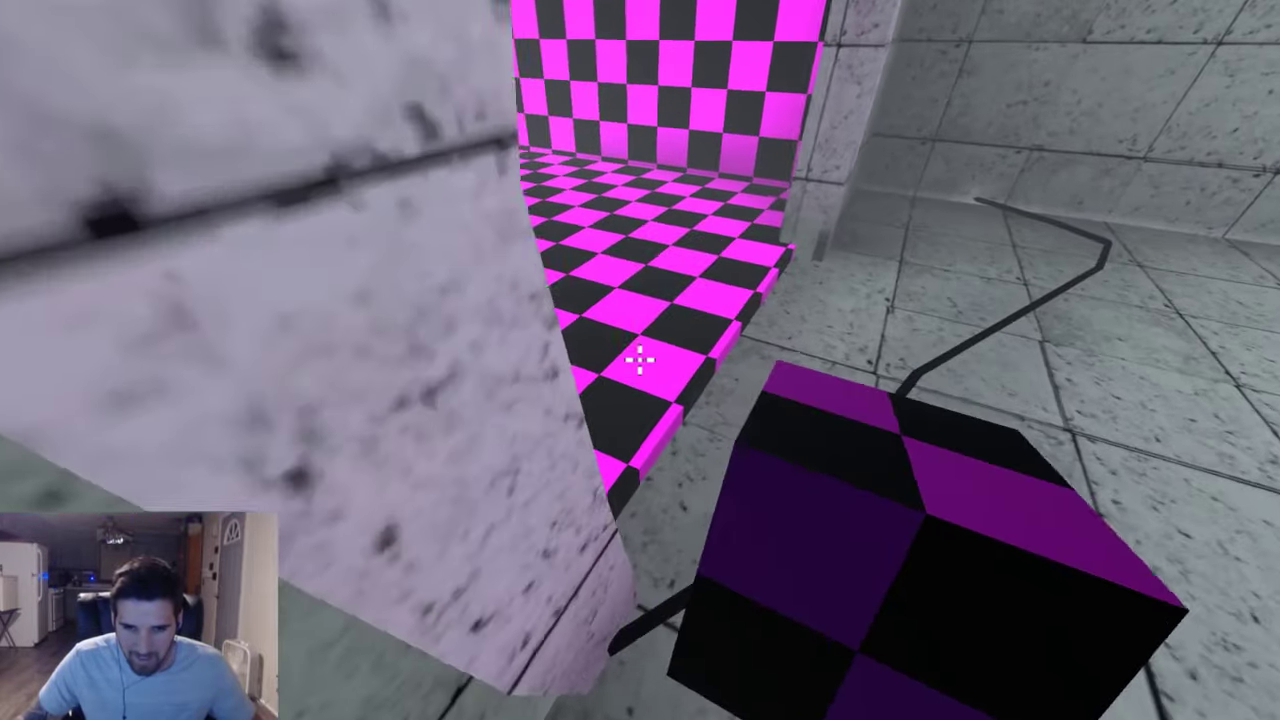
{"action": "mouse_move", "coordinate": [640, 360]}
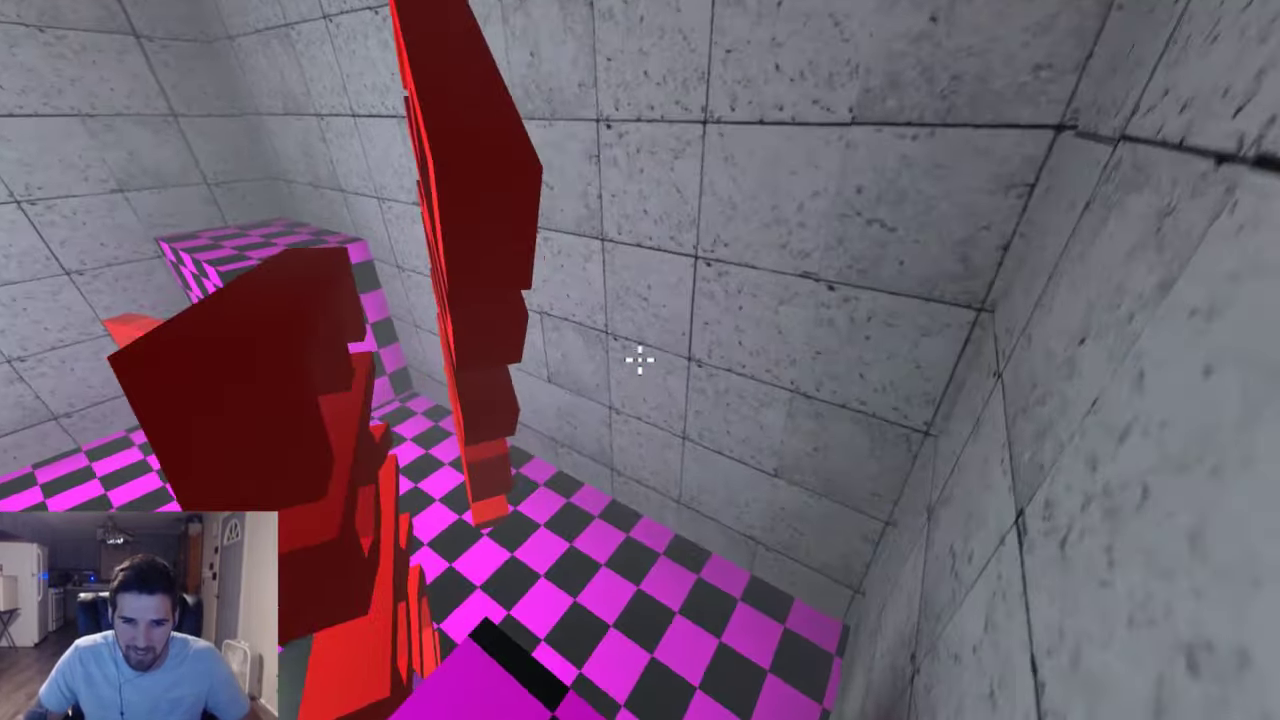
{"action": "mouse_move", "coordinate": [640, 370]}
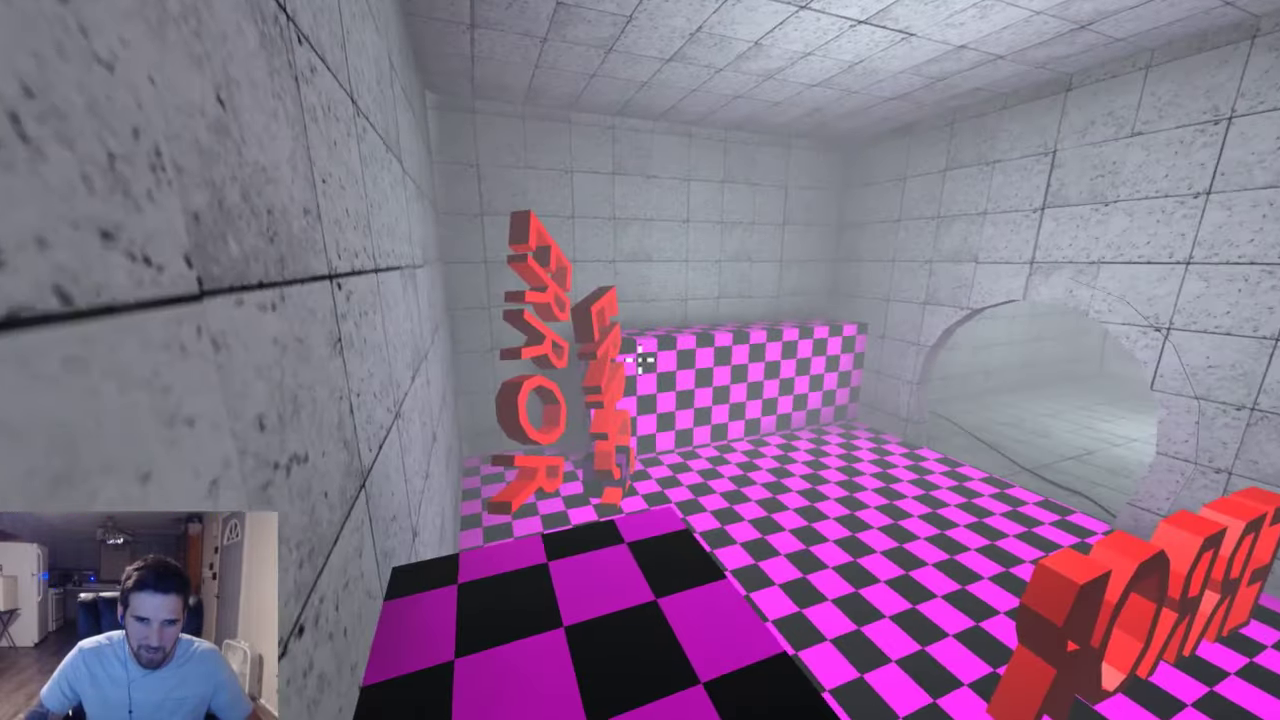
{"action": "mouse_move", "coordinate": [640, 360]}
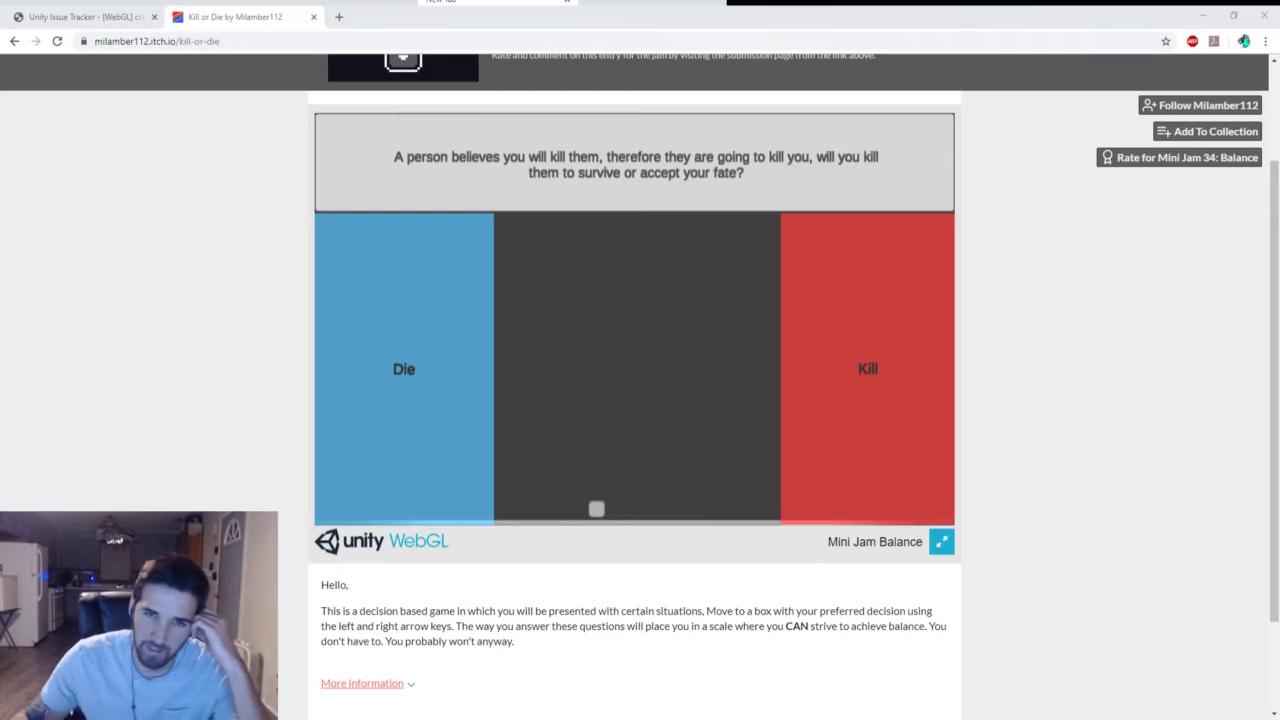
{"action": "scroll", "scroll_direction": "down", "scroll_amount": 3}
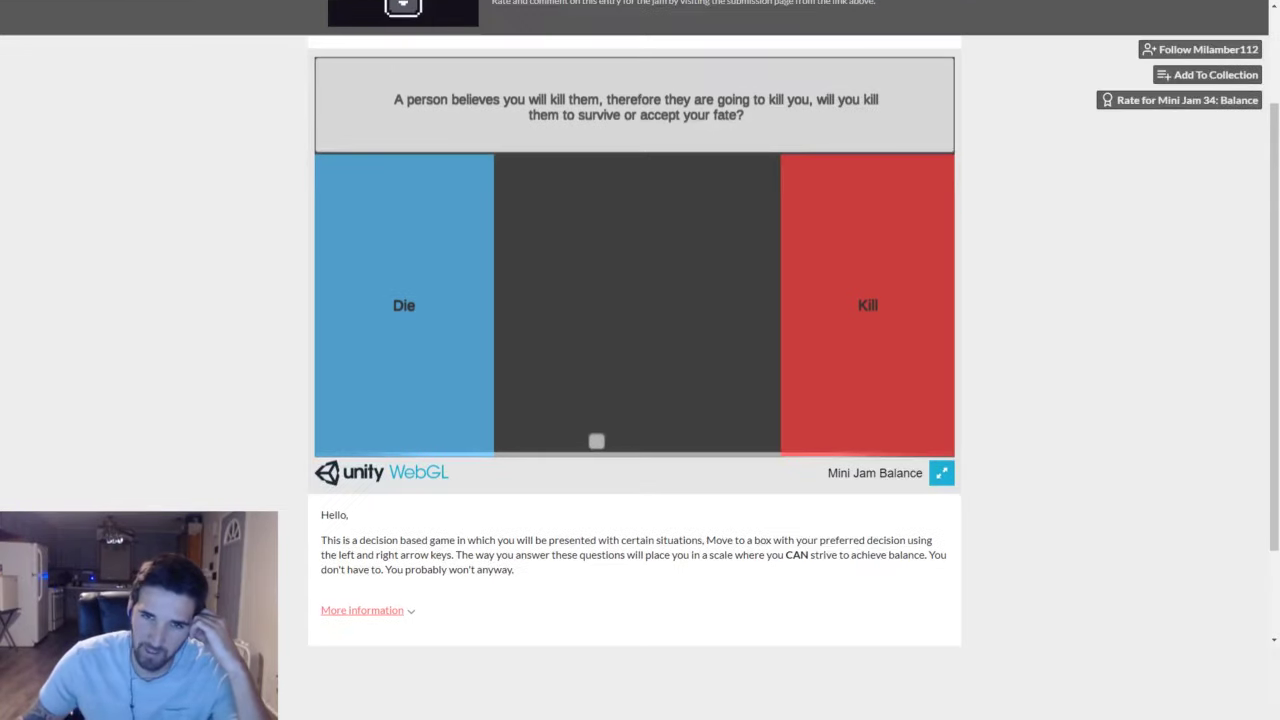
{"action": "left_click", "coordinate": [940, 472]}
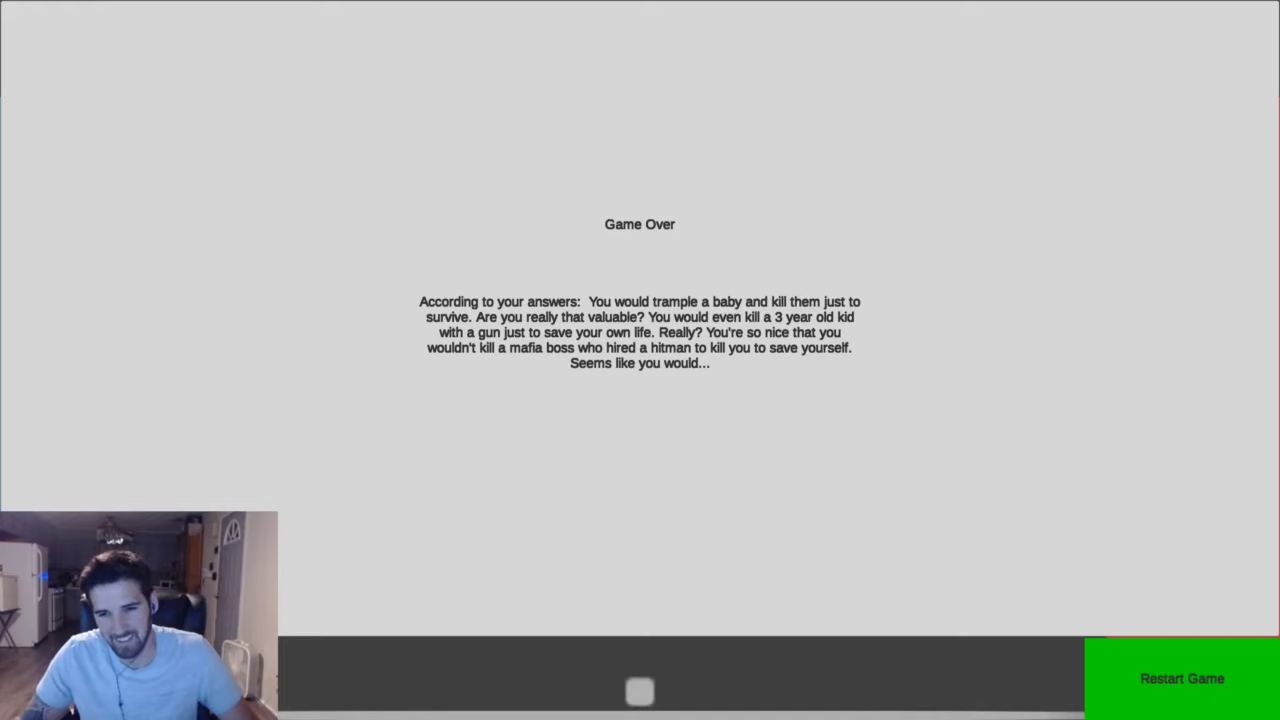
- Restart and choose Die every time to earn the all-die verdict
{"action": "key", "text": "Escape"}
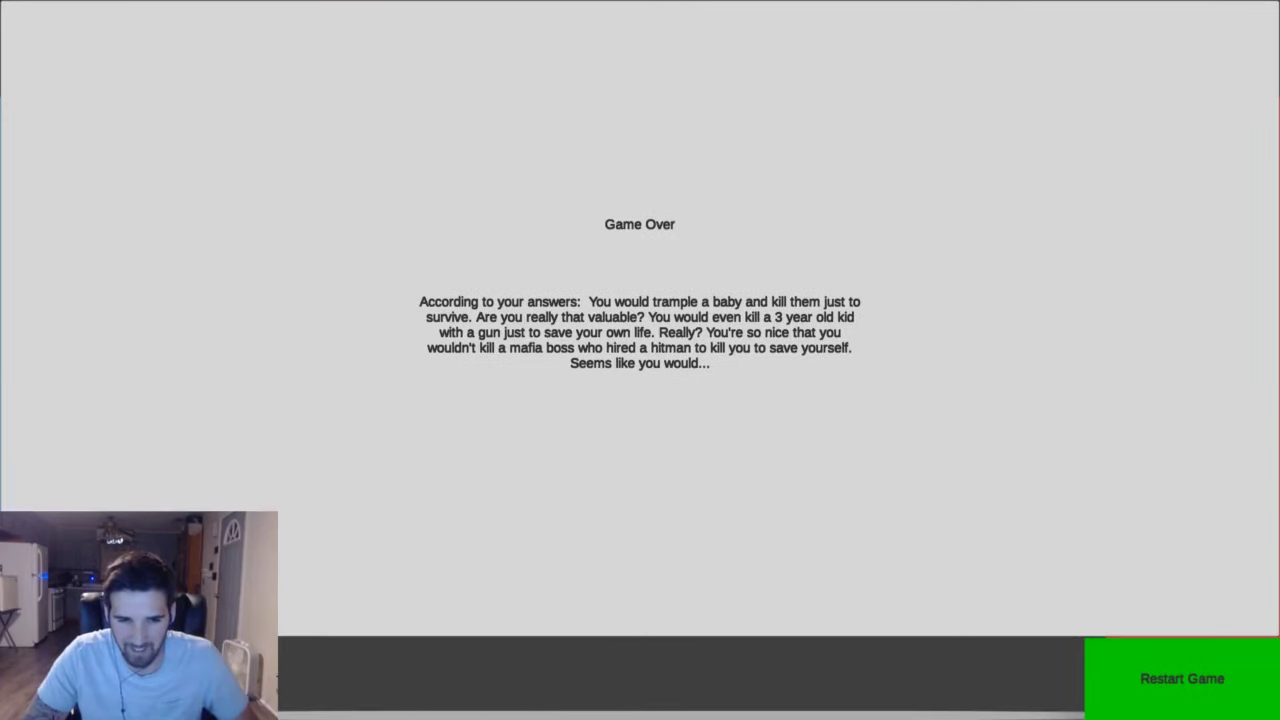
{"action": "left_click", "coordinate": [1180, 678]}
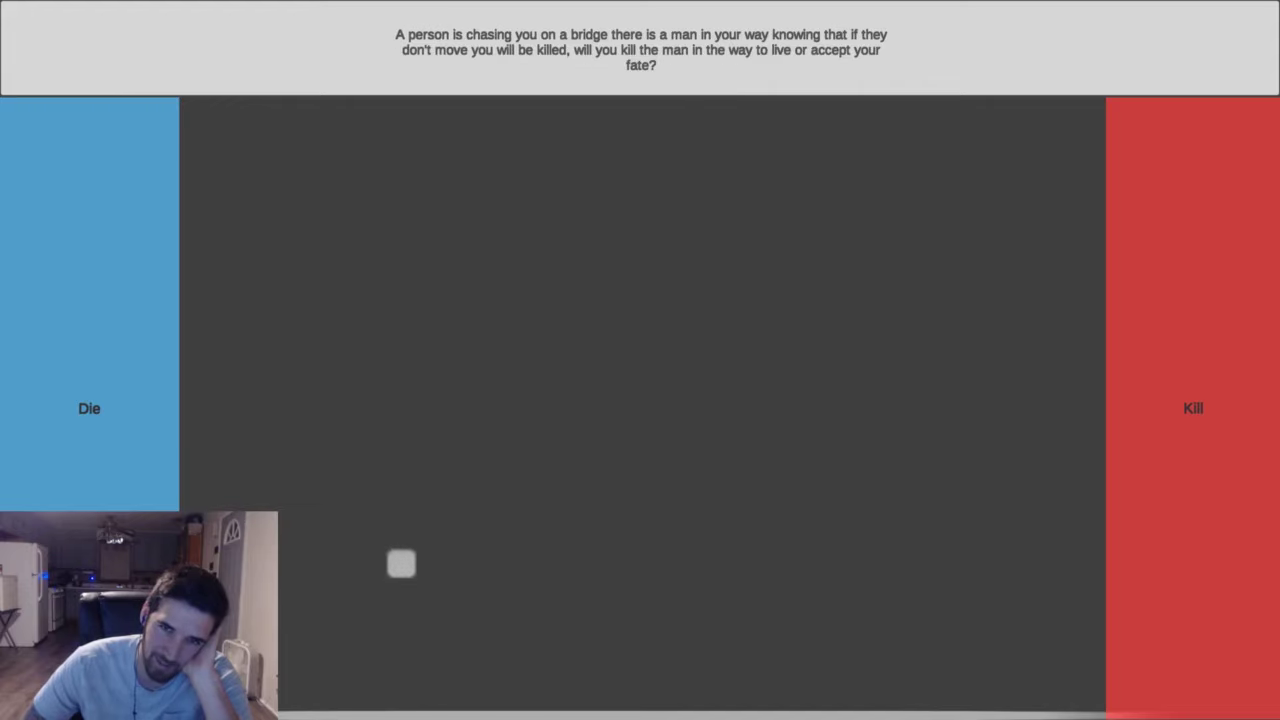
{"action": "left_click", "coordinate": [400, 564]}
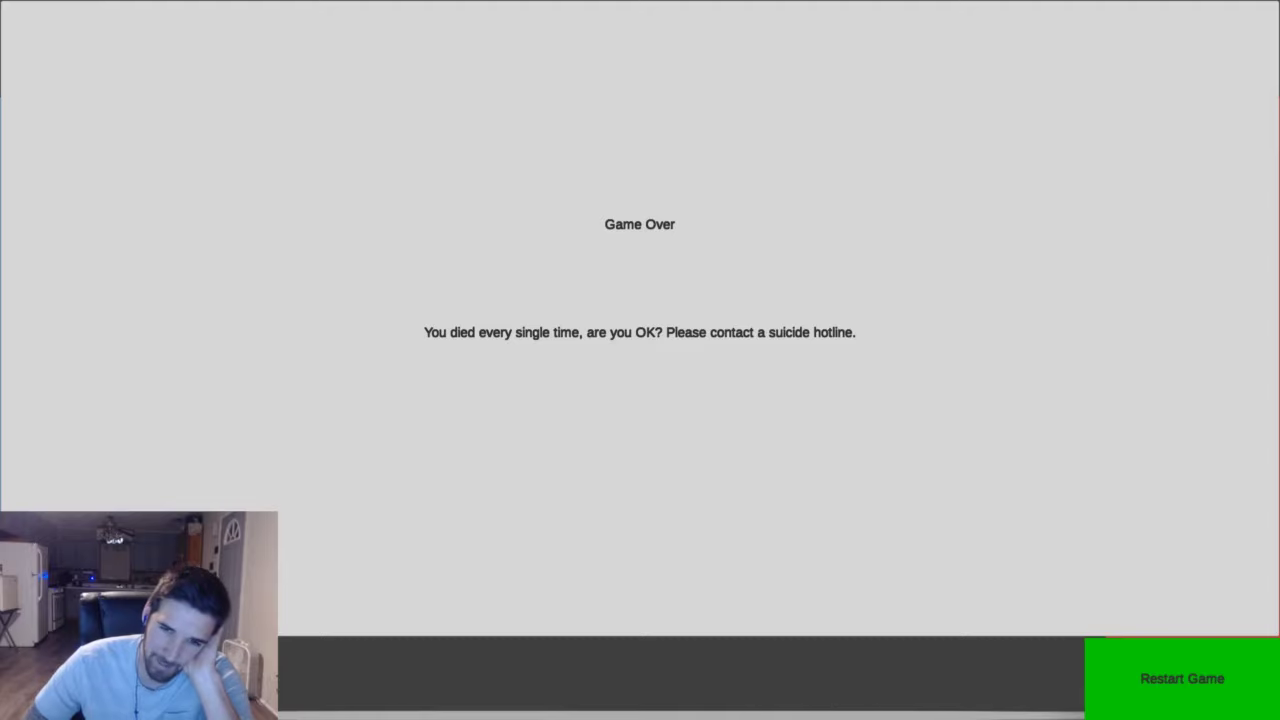
- Restart and choose Kill every time for the all-kill verdict, then begin another run
{"action": "left_click", "coordinate": [1180, 678]}
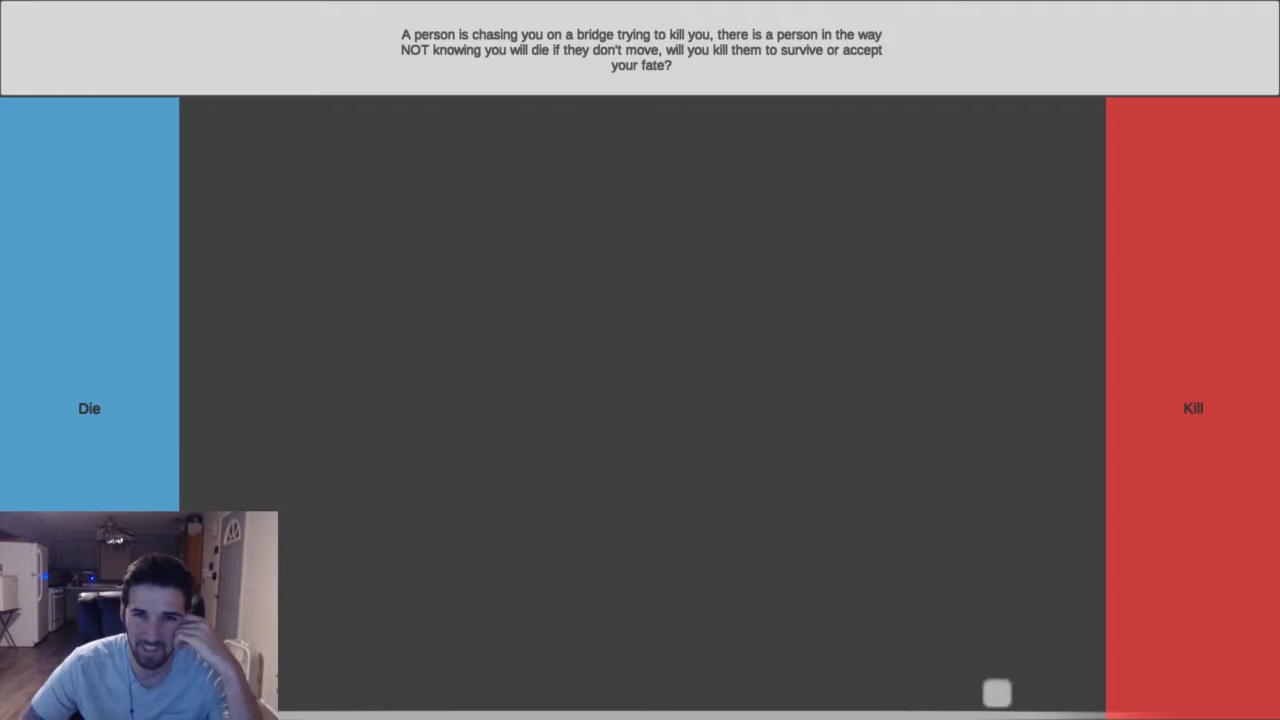
{"action": "left_click", "coordinate": [1192, 408]}
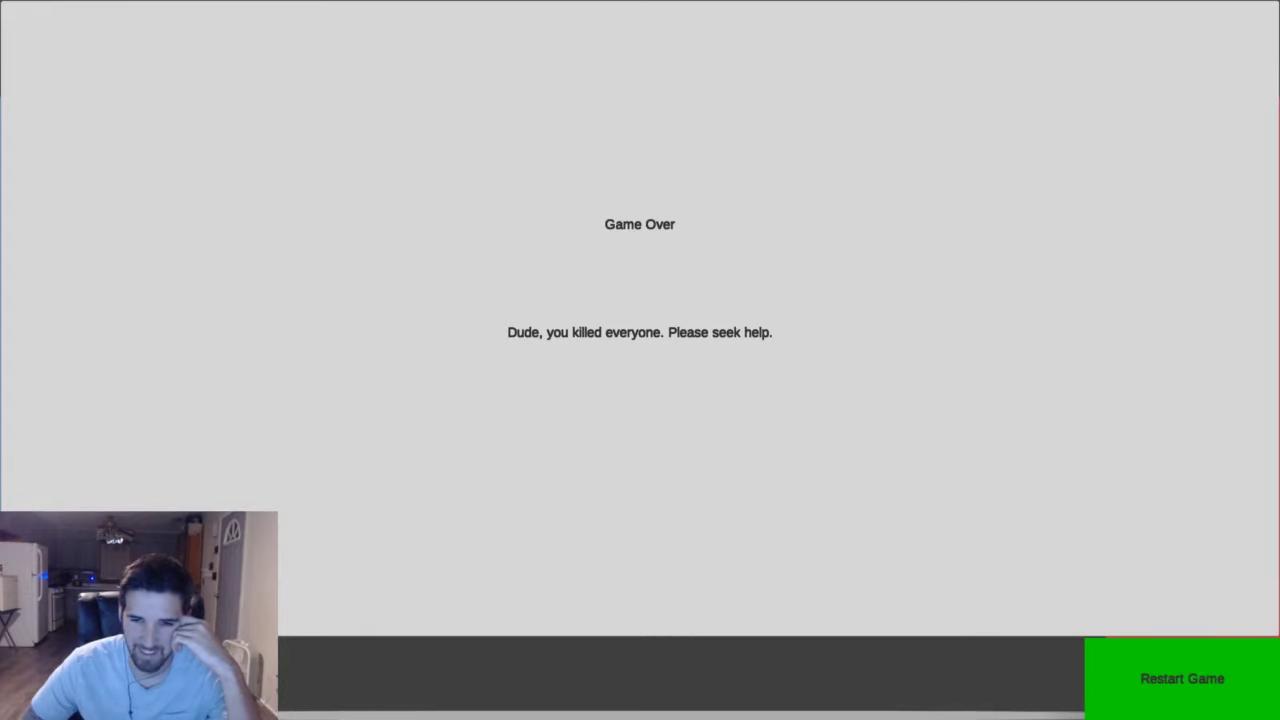
{"action": "left_click", "coordinate": [1180, 678]}
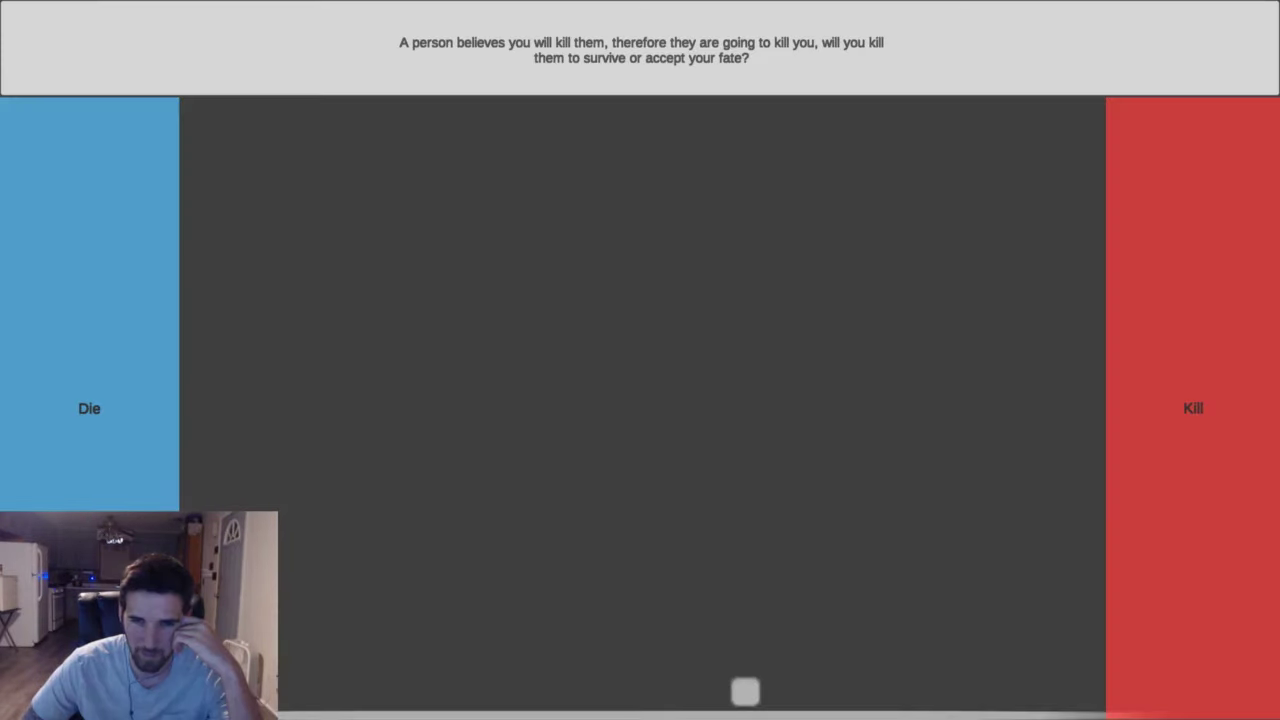